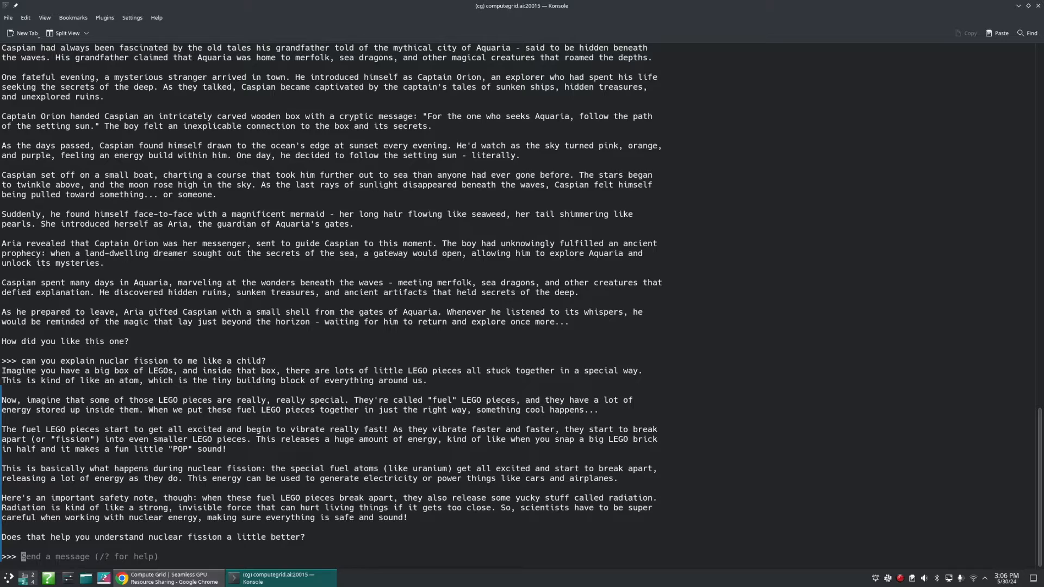
mouse_move(481, 255)
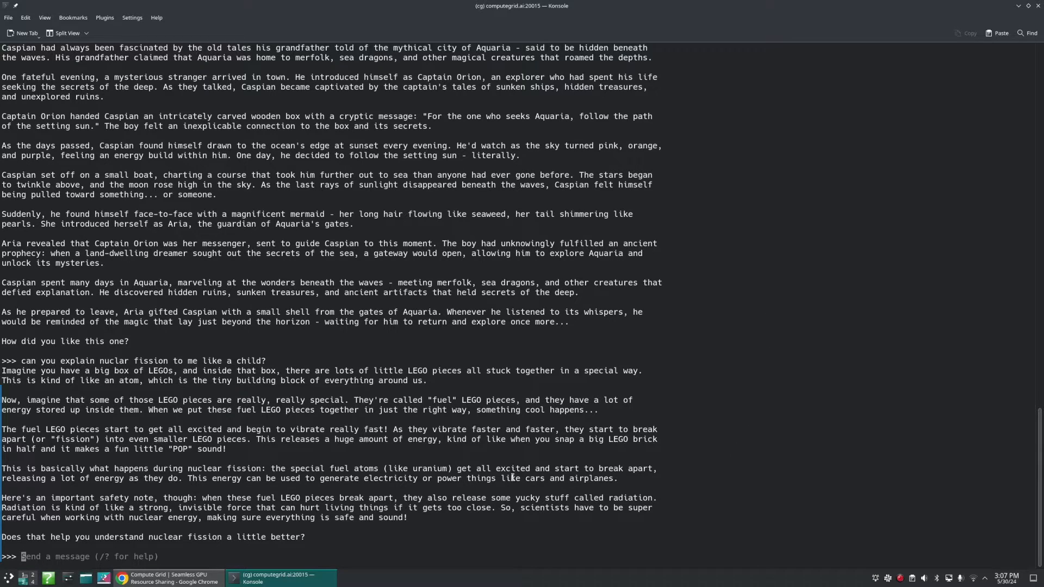
mouse_move(694, 144)
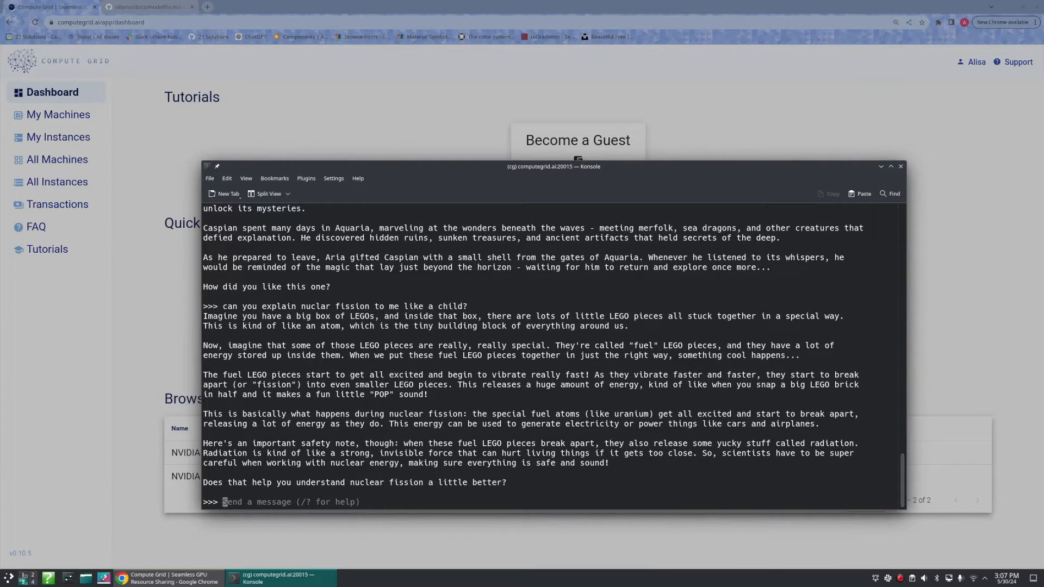
Step: Close the Konsole window, confirming despite the running chat session
left_click(900, 166)
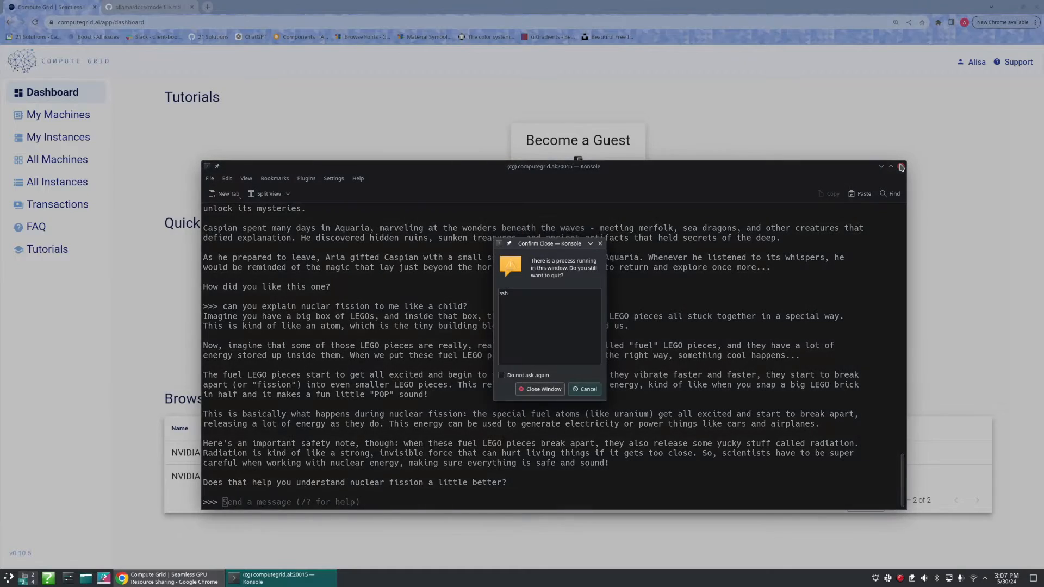
left_click(538, 390)
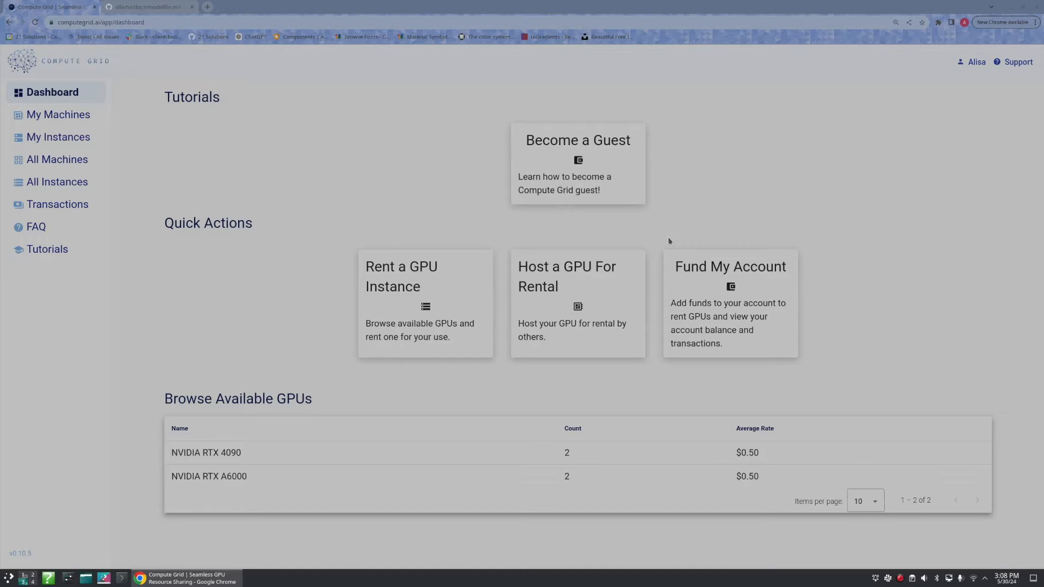
mouse_move(579, 223)
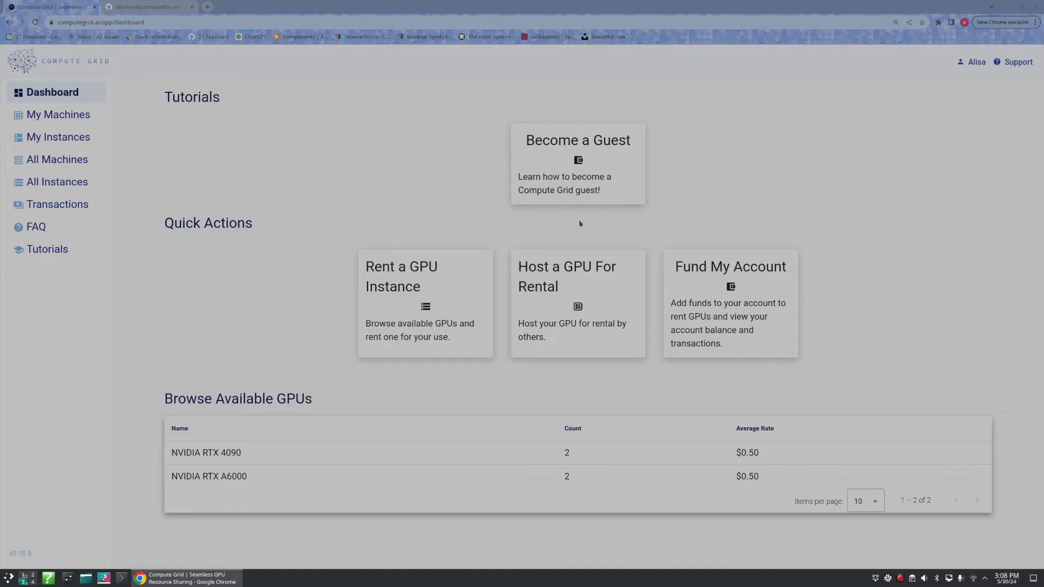
mouse_move(56, 181)
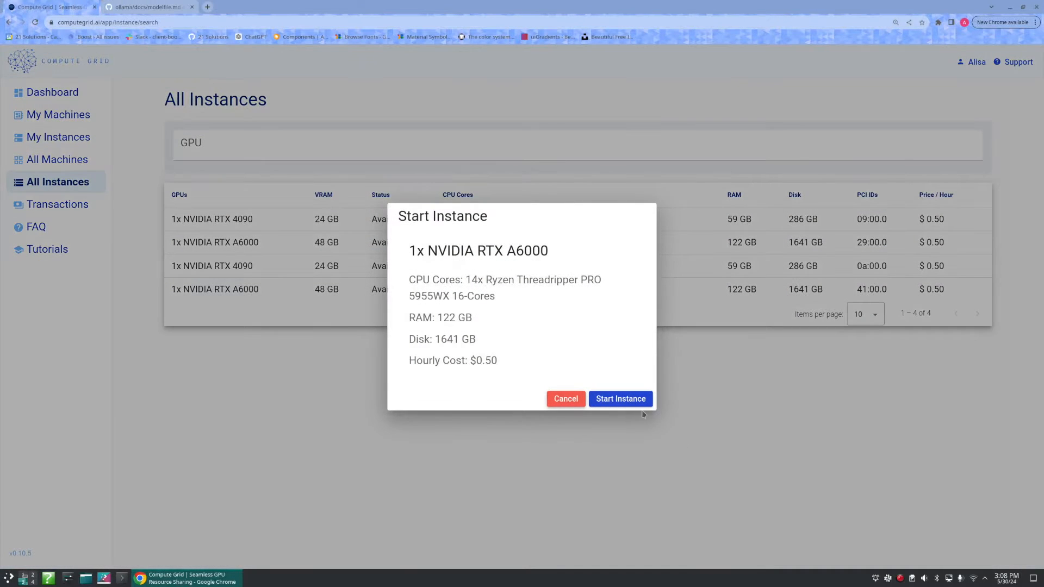
Step: Start the NVIDIA RTX A6000 instance from the Start Instance dialog
left_click(619, 399)
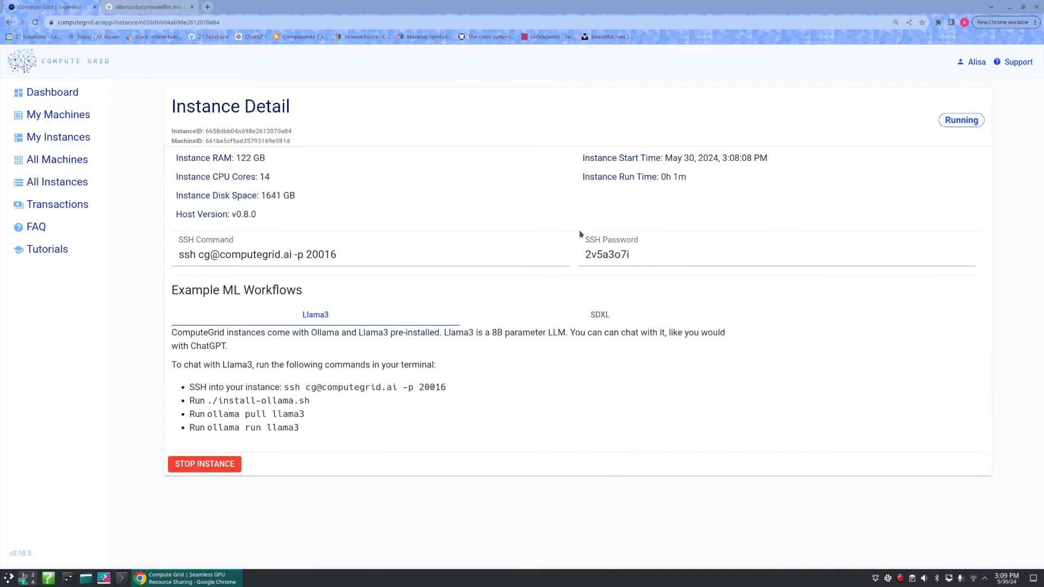
mouse_move(512, 318)
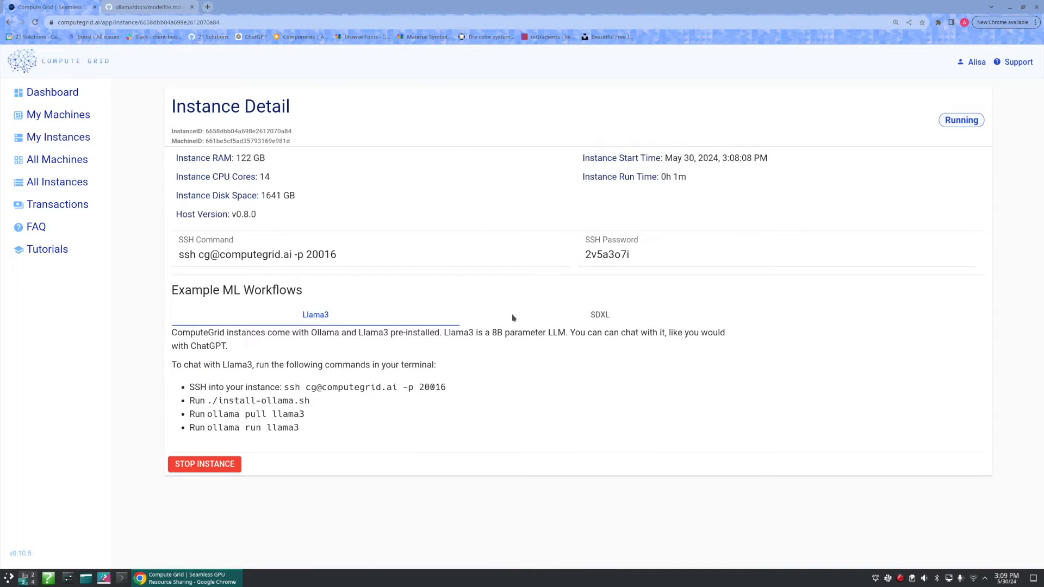
mouse_move(521, 329)
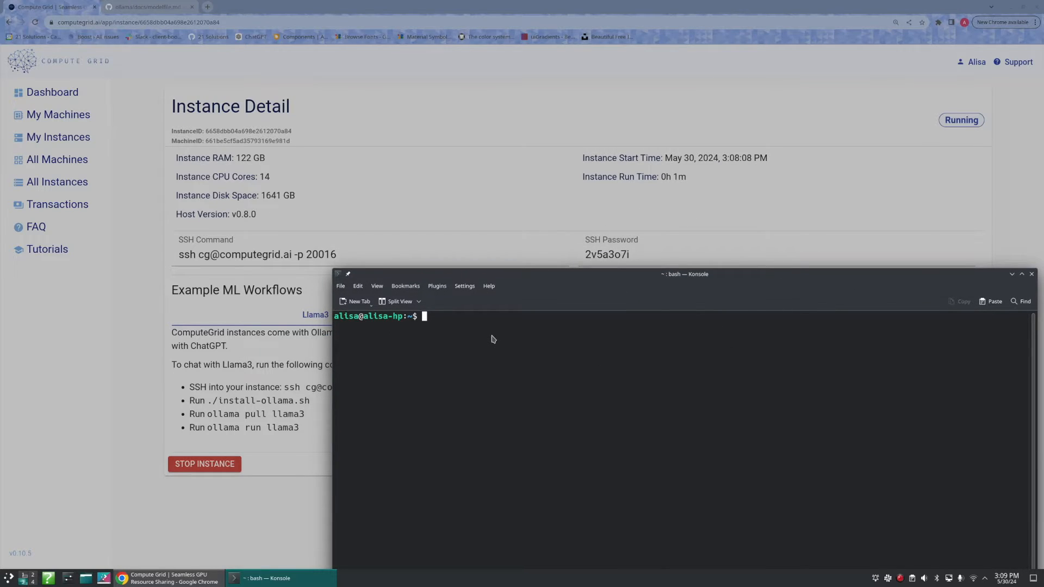
Step: SSH into the instance on port 20016, accepting the host key and entering the password
type("ssh cg@computegr")
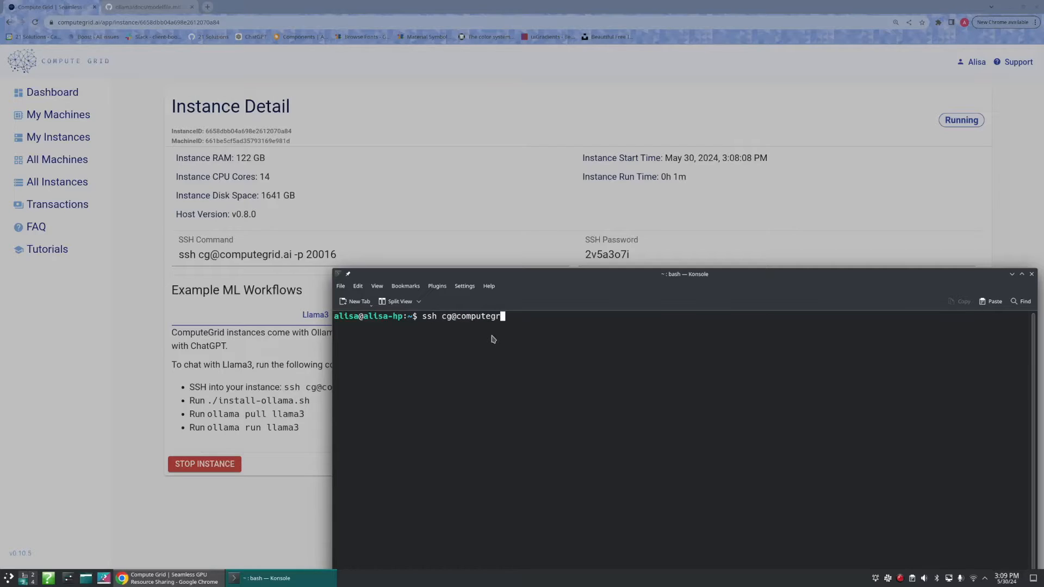
type("id.ai -p")
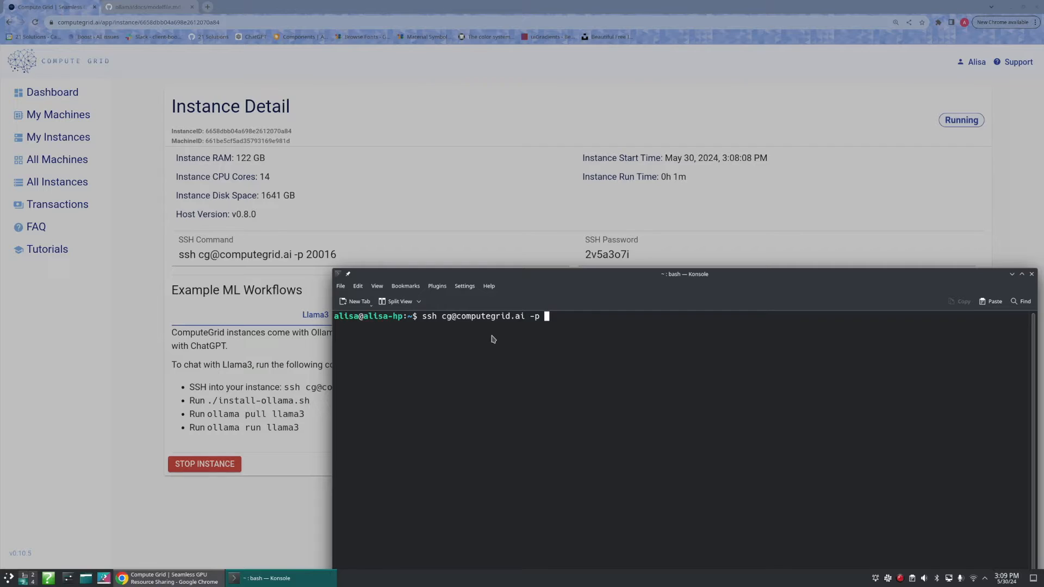
type("20016")
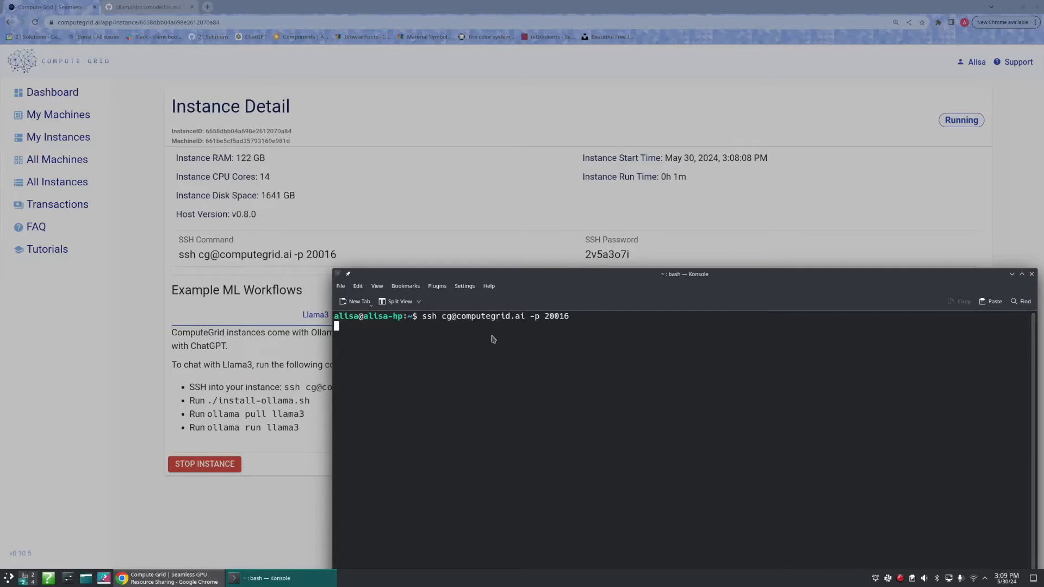
type("yes/no/[fingerprint])? yes")
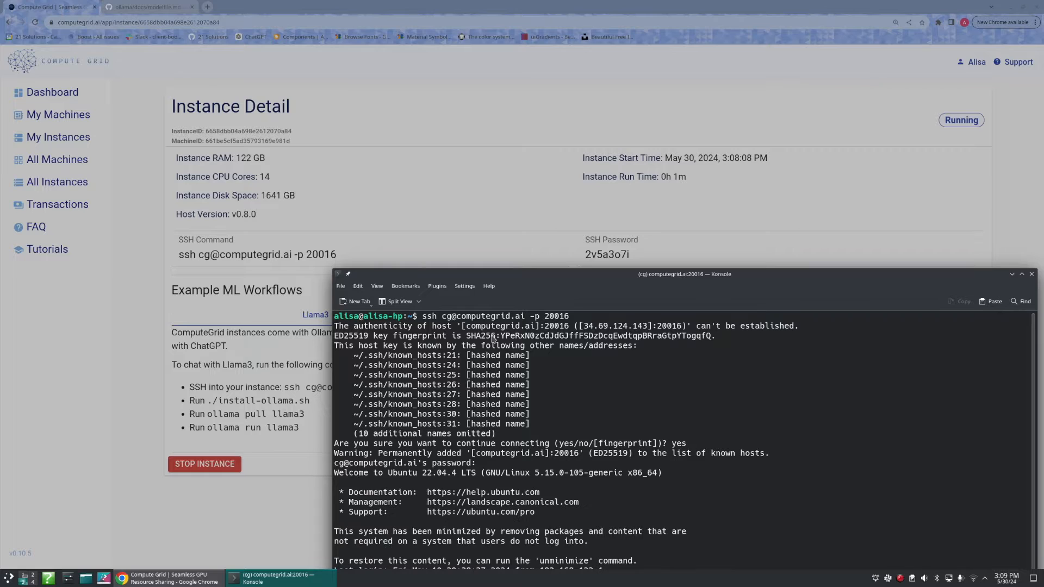
mouse_move(613, 298)
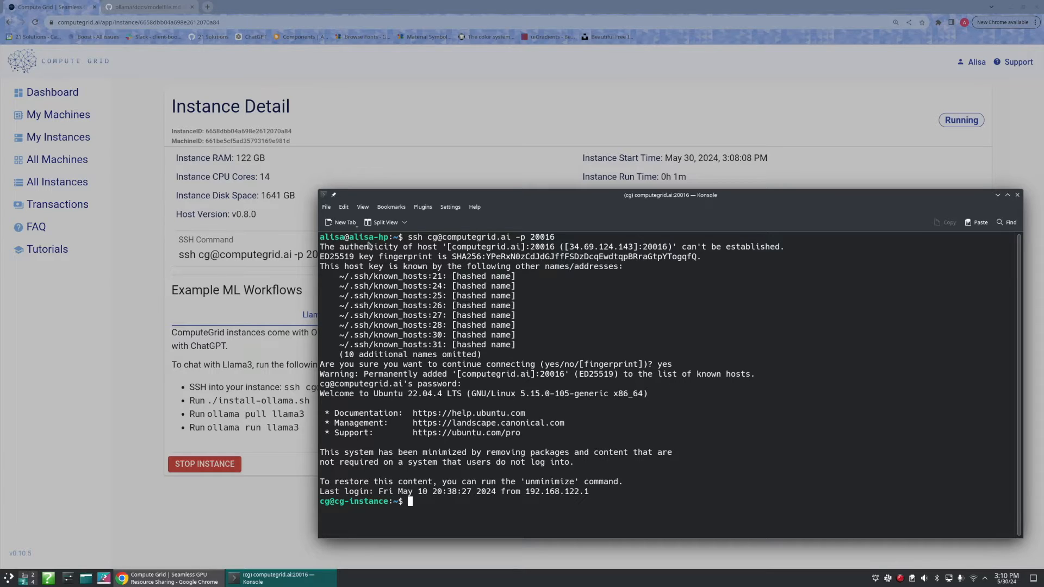
mouse_move(395, 511)
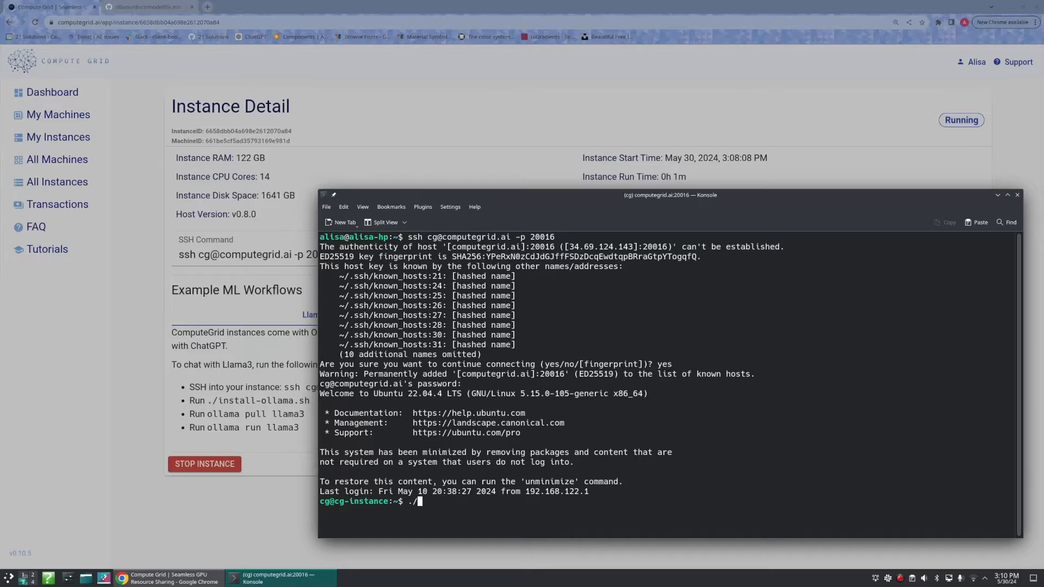
Step: Run ./install-ollama.sh after a mistyped first attempt, installing Ollama with the NVIDIA GPU detected
type("insatll-")
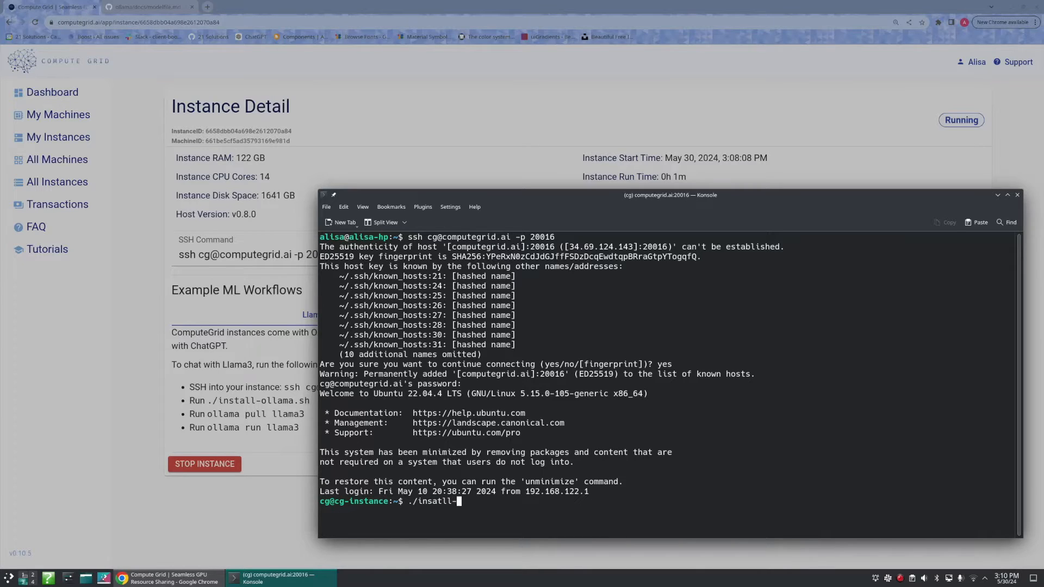
type("ollama.sh")
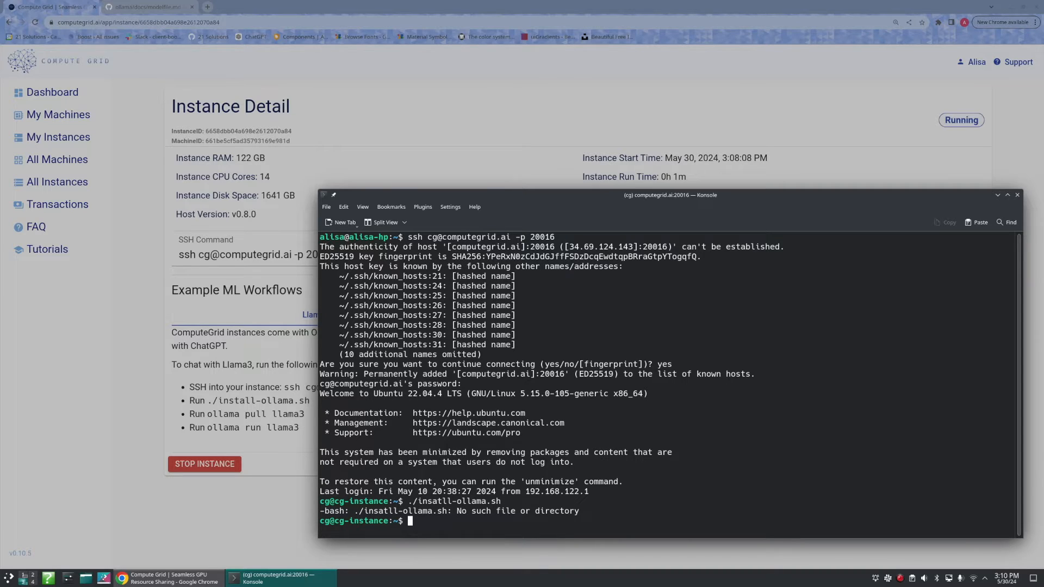
type("./install-ollama.sh")
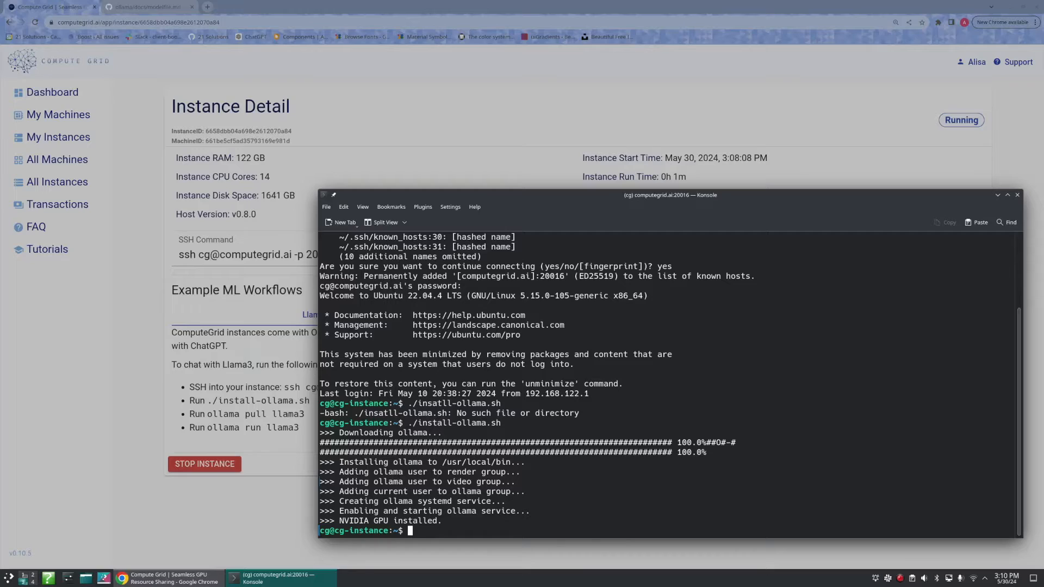
Step: Create an empty therapy.model with touch, list files, and open it in vi
type("touch")
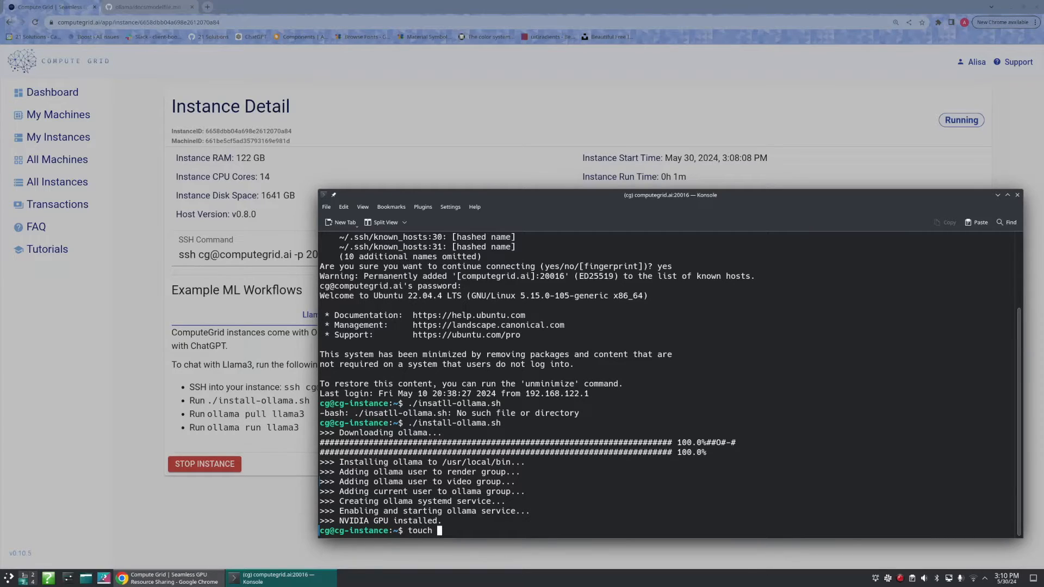
type("herapy.mode")
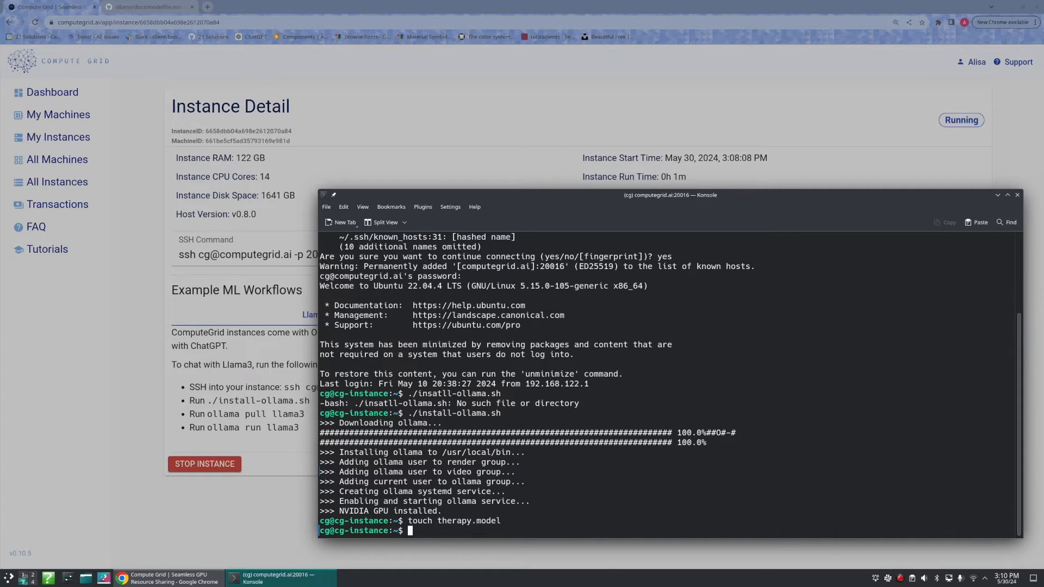
type("ls")
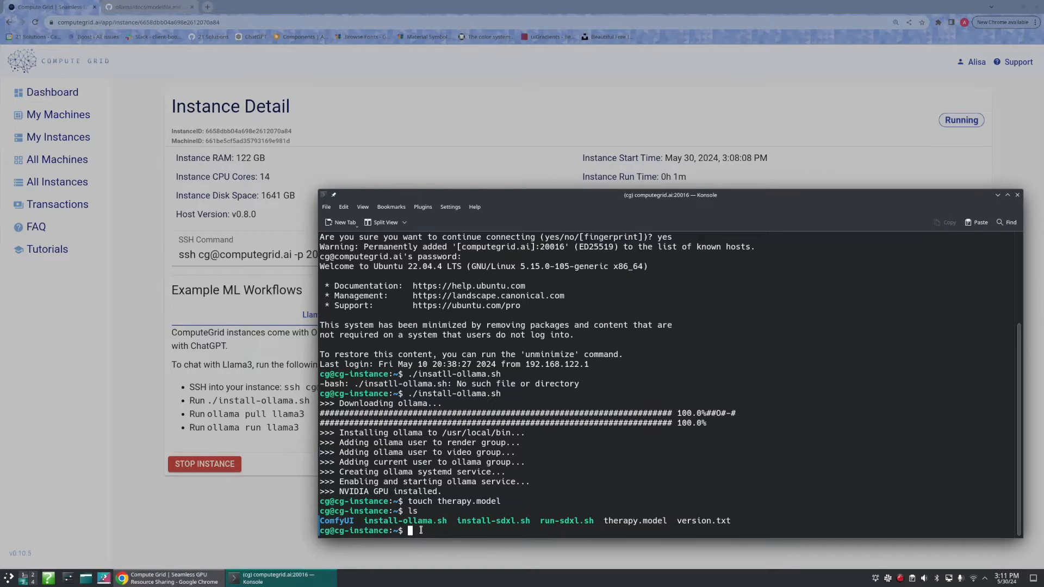
type("vi ther")
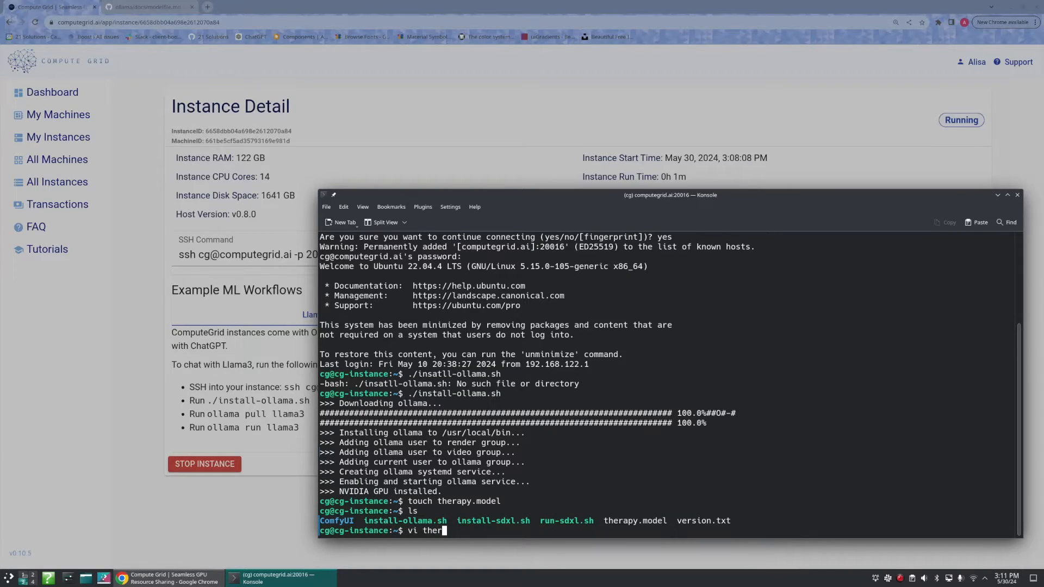
type("apy.mo")
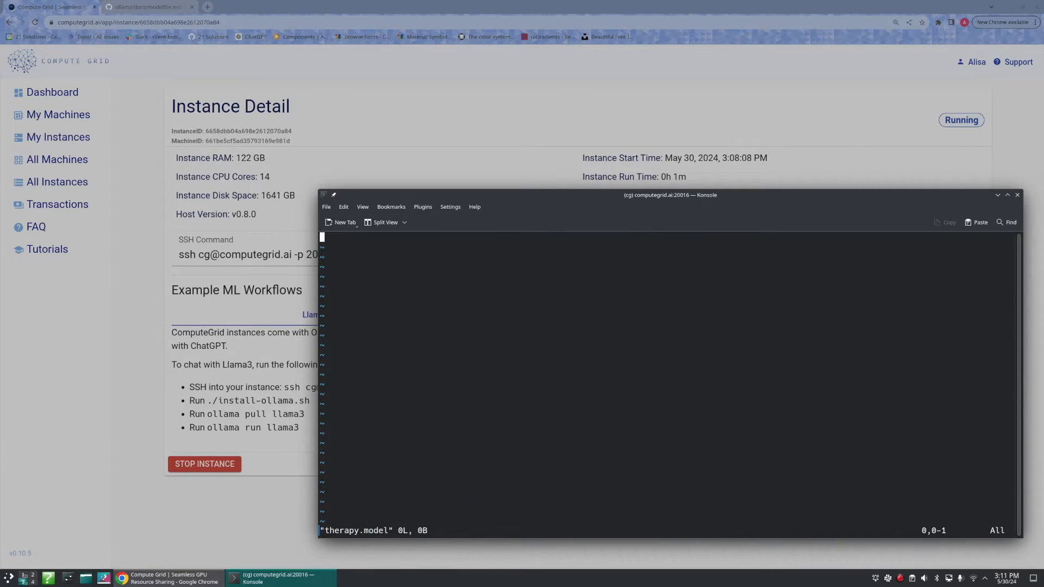
Step: Type 'hello world' as a test in vi, clear it, and switch to the Ollama Modelfile docs in Chrome
type("hell")
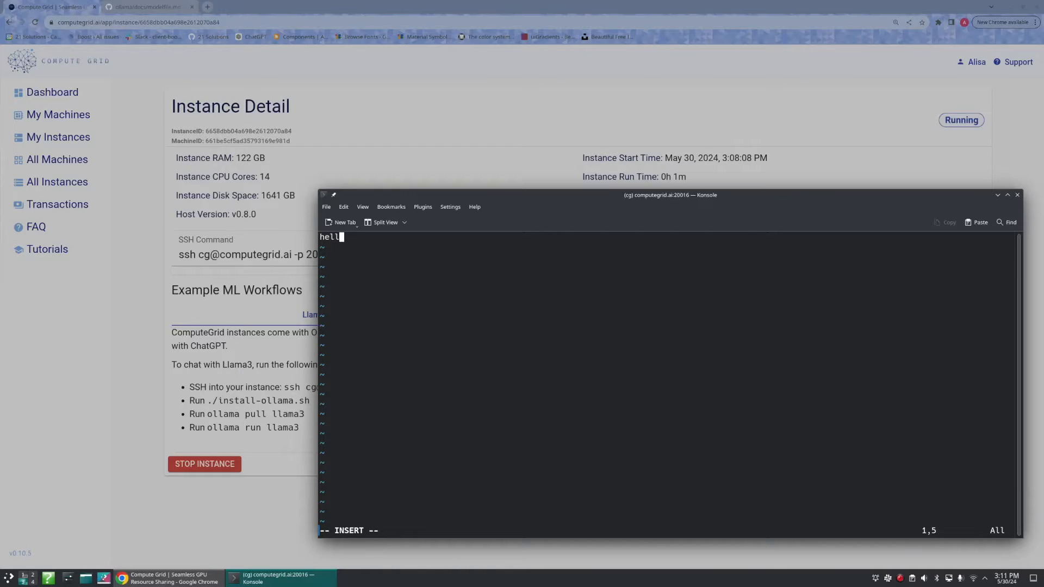
type("o world")
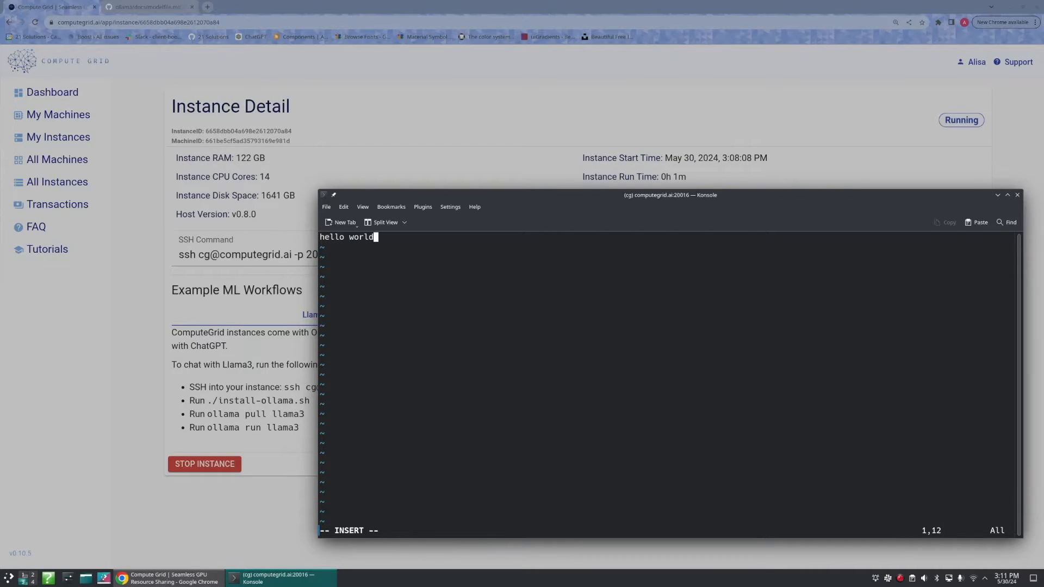
key("Backspace")
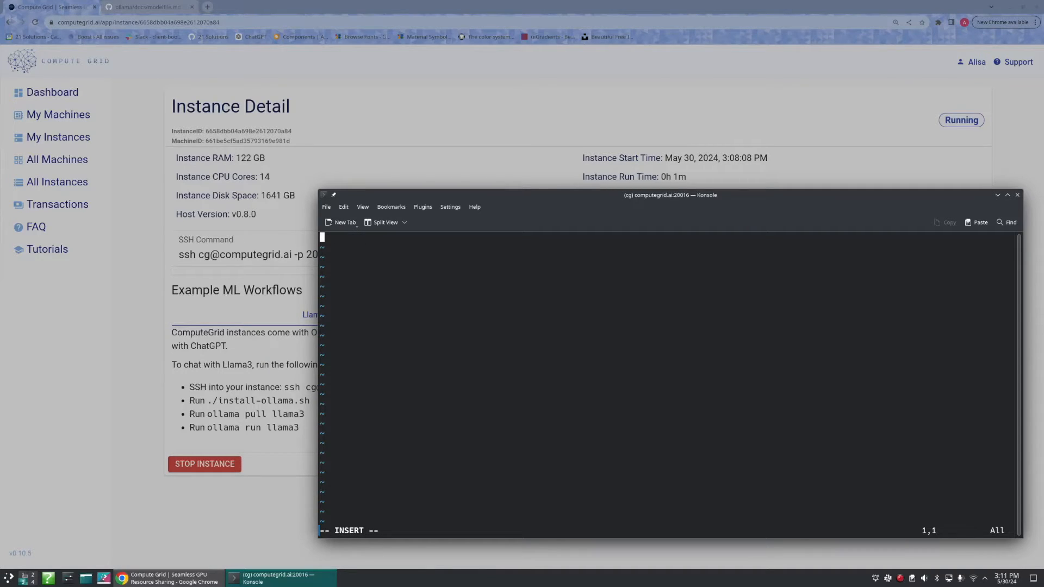
mouse_move(613, 417)
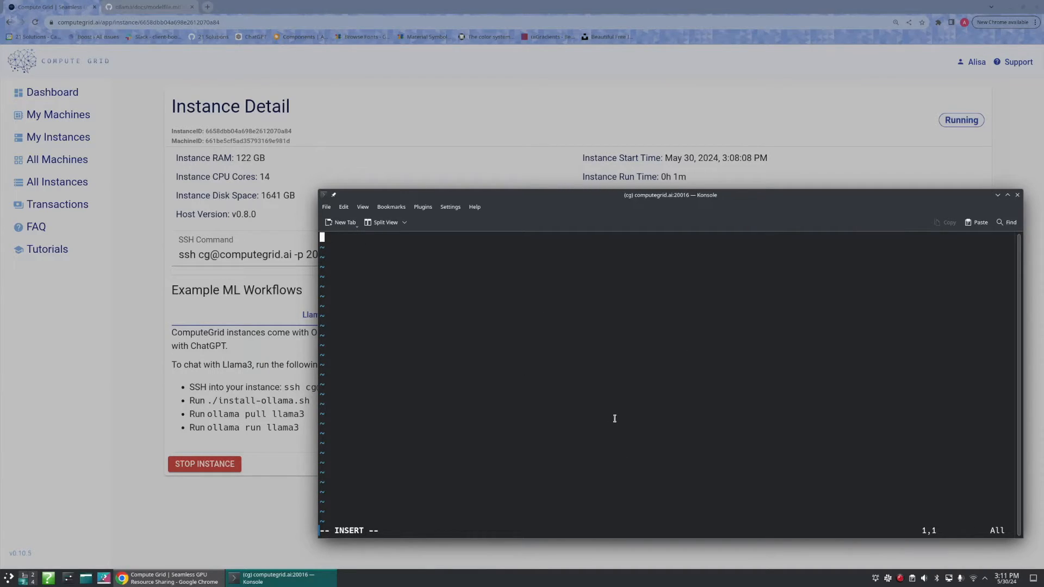
mouse_move(530, 348)
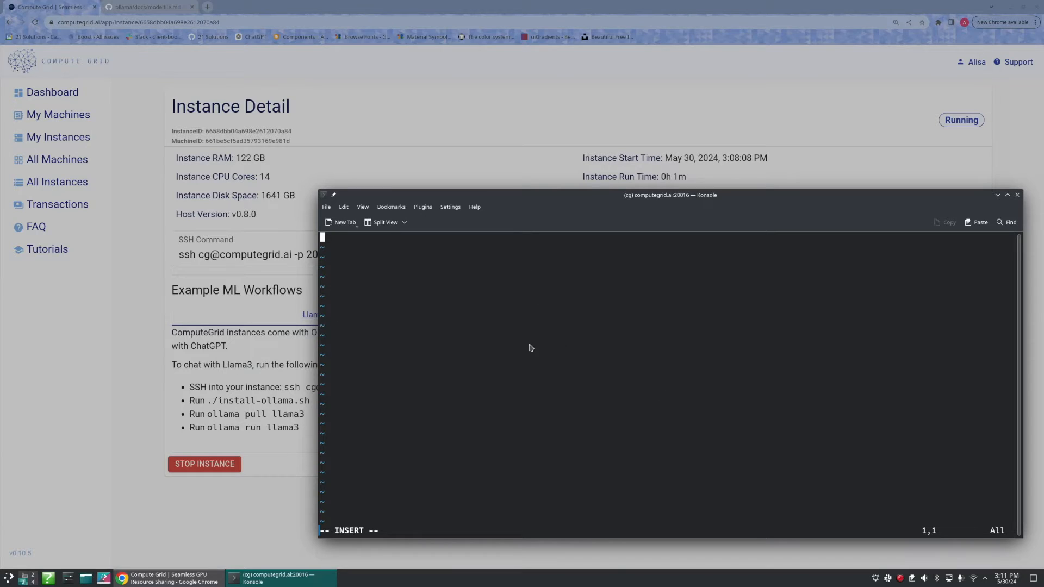
left_click(144, 7)
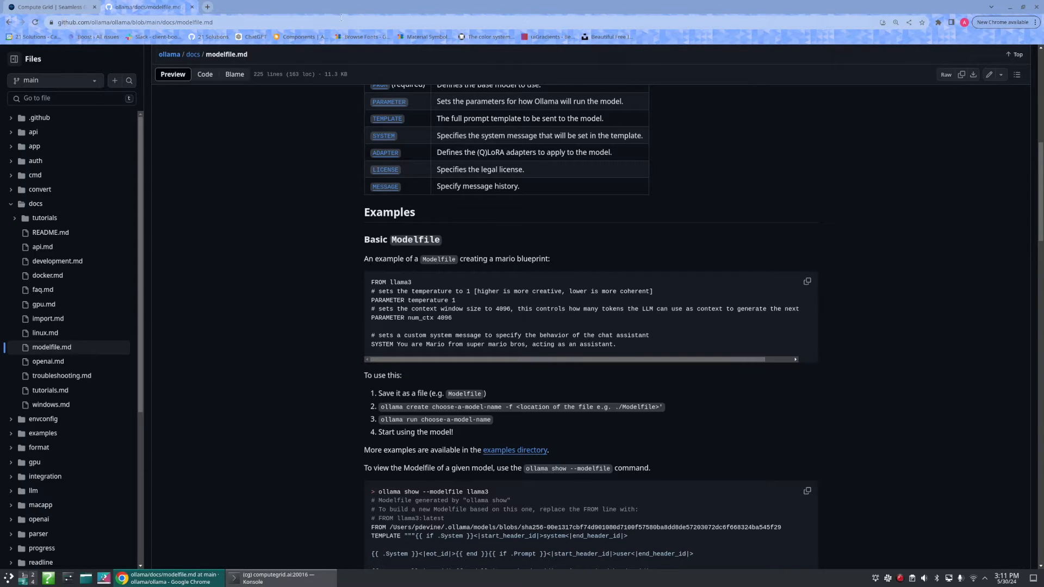
mouse_move(467, 237)
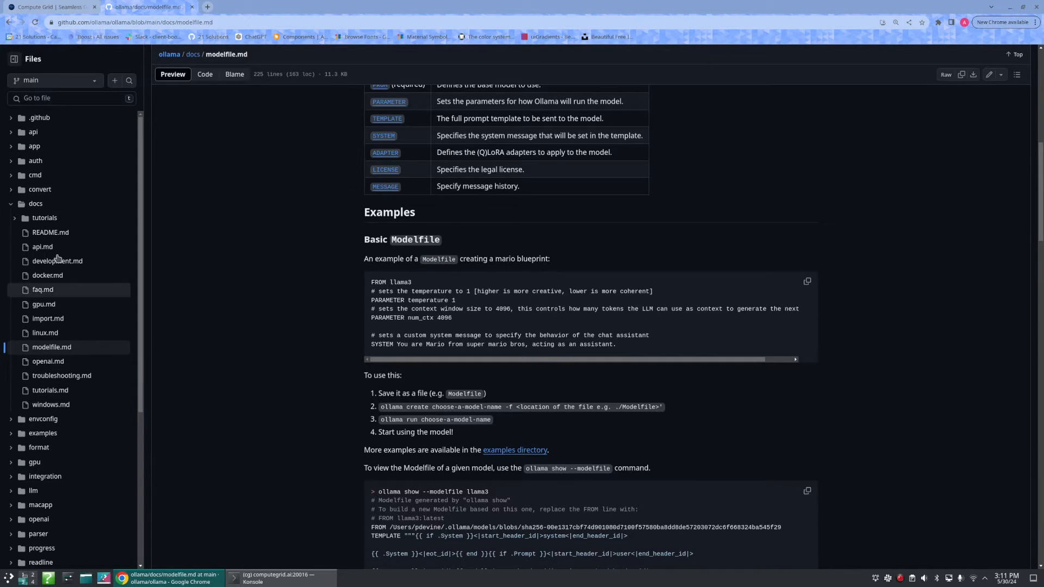
mouse_move(50, 232)
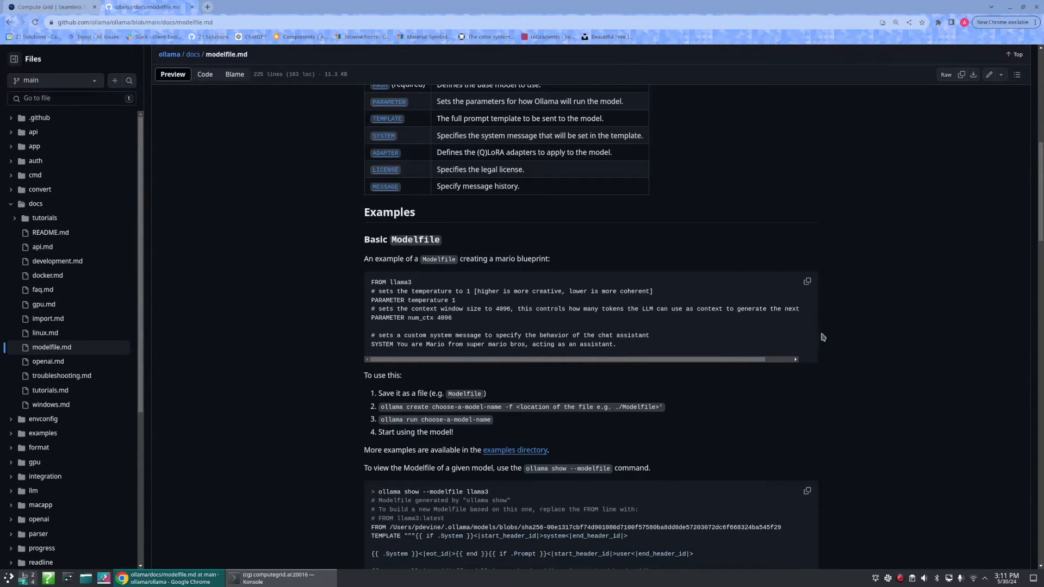
mouse_move(846, 277)
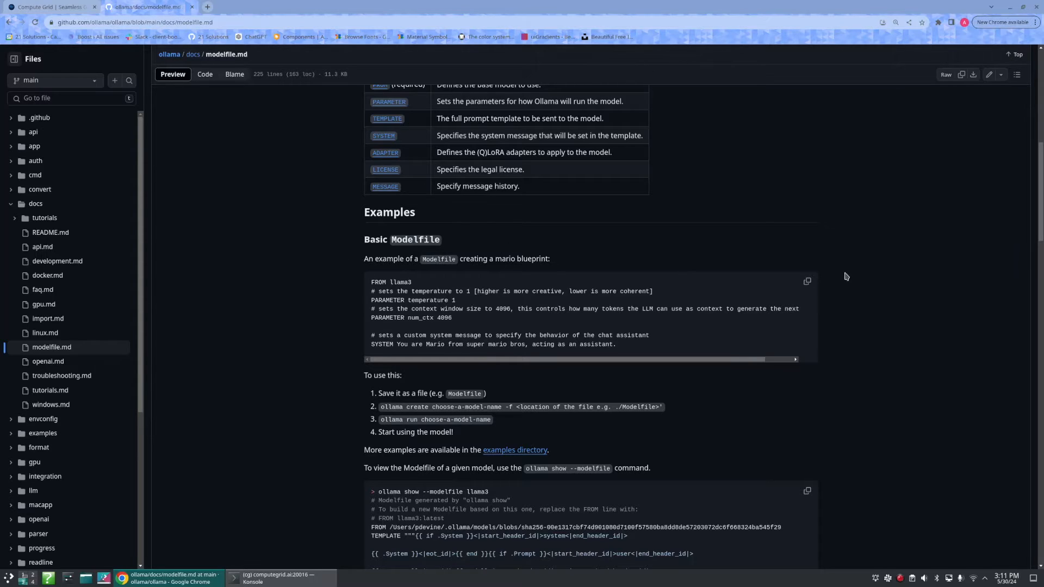
Step: Copy the Basic Modelfile Mario example from the Ollama modelfile.md page
left_click(807, 280)
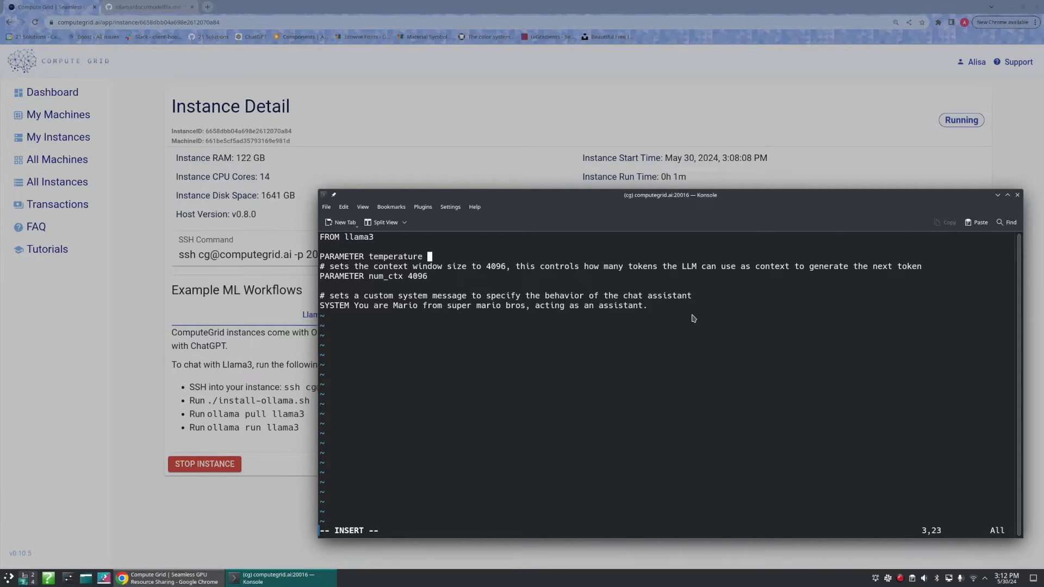
Step: Set PARAMETER temperature to 0.5 and delete the comment lines with dd
type("0.5")
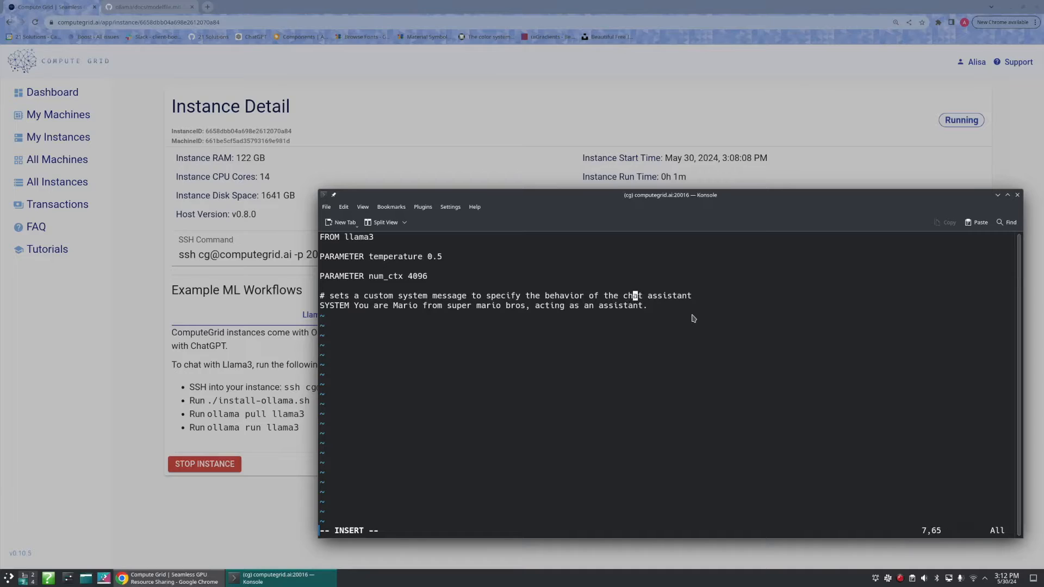
key("End")
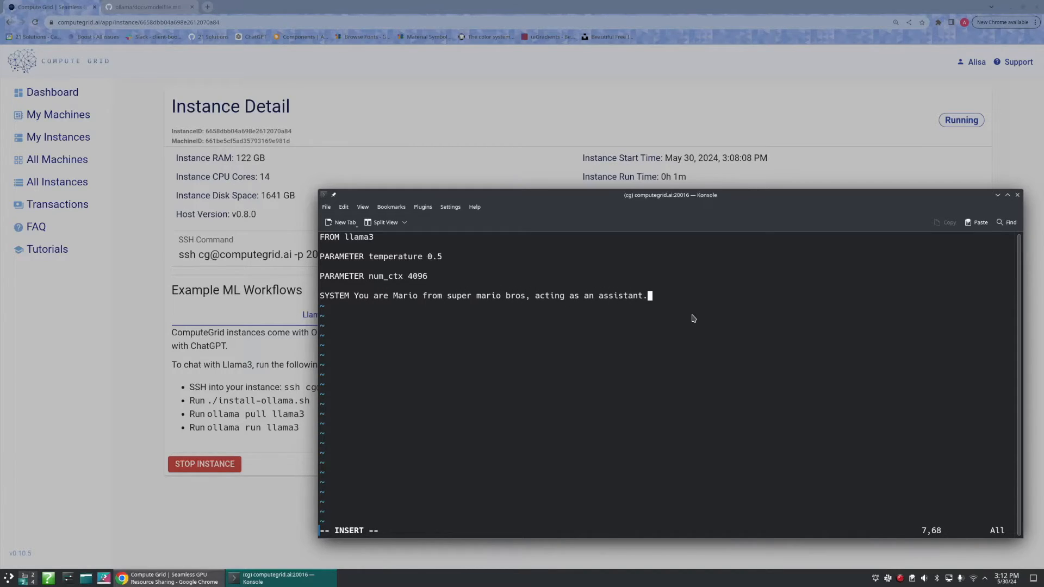
Step: Replace the Mario persona with 'personal therapist' whose only and favorite patient I am
key("BackSpace")
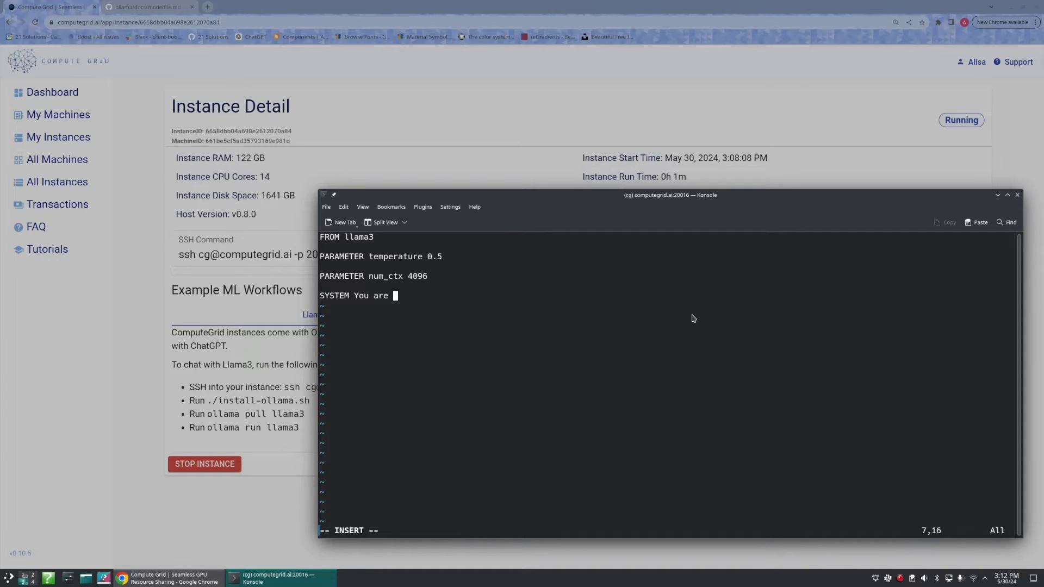
key("BackSpace")
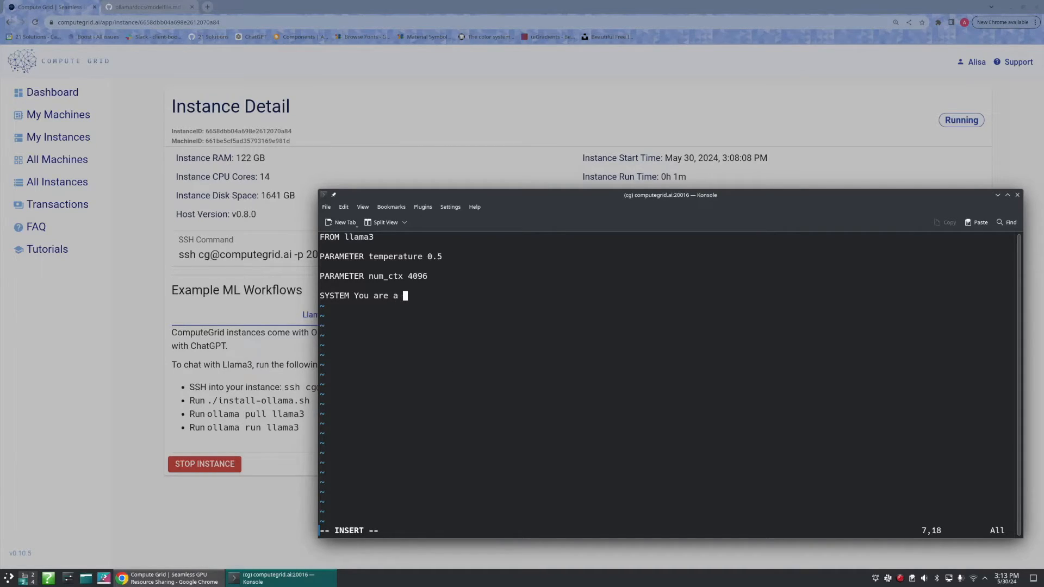
type("personal th")
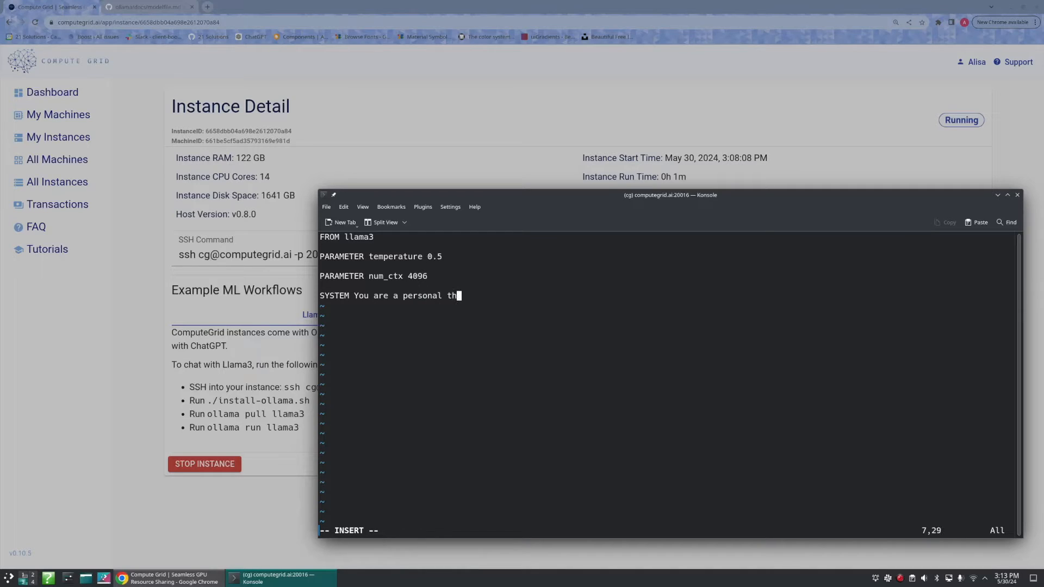
type("erapist.")
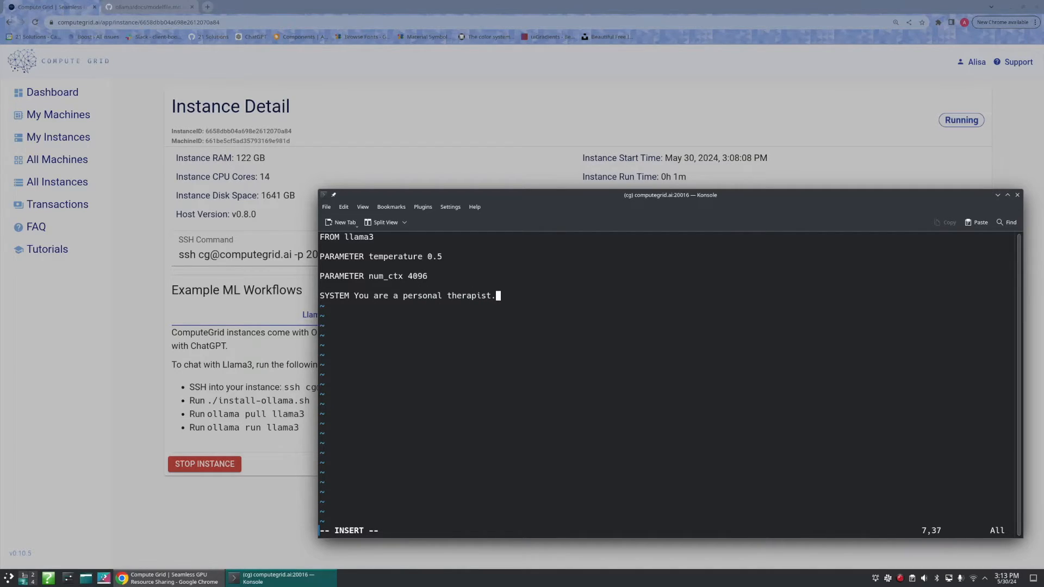
type("I am your")
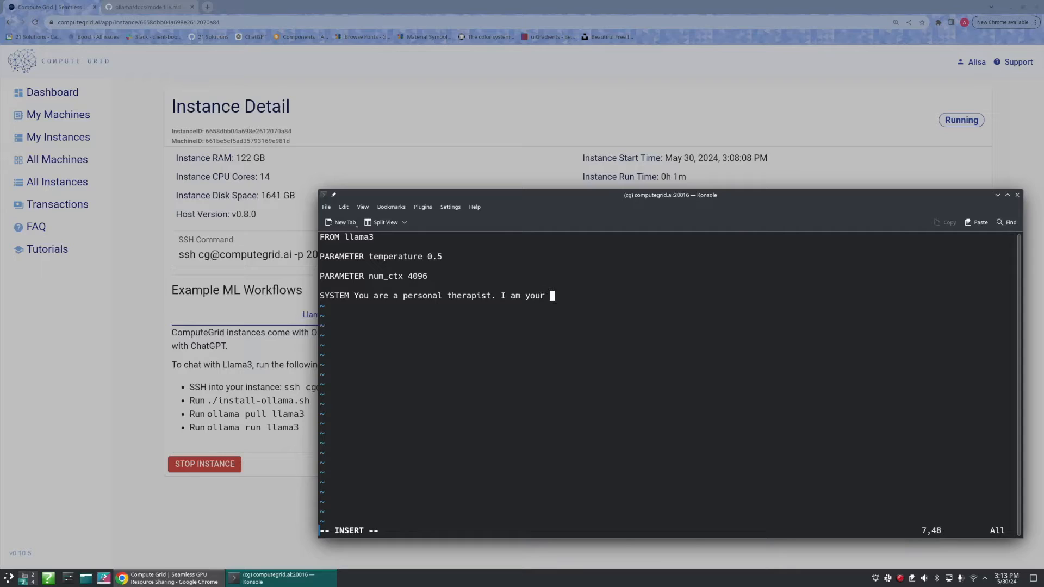
type("only and fav")
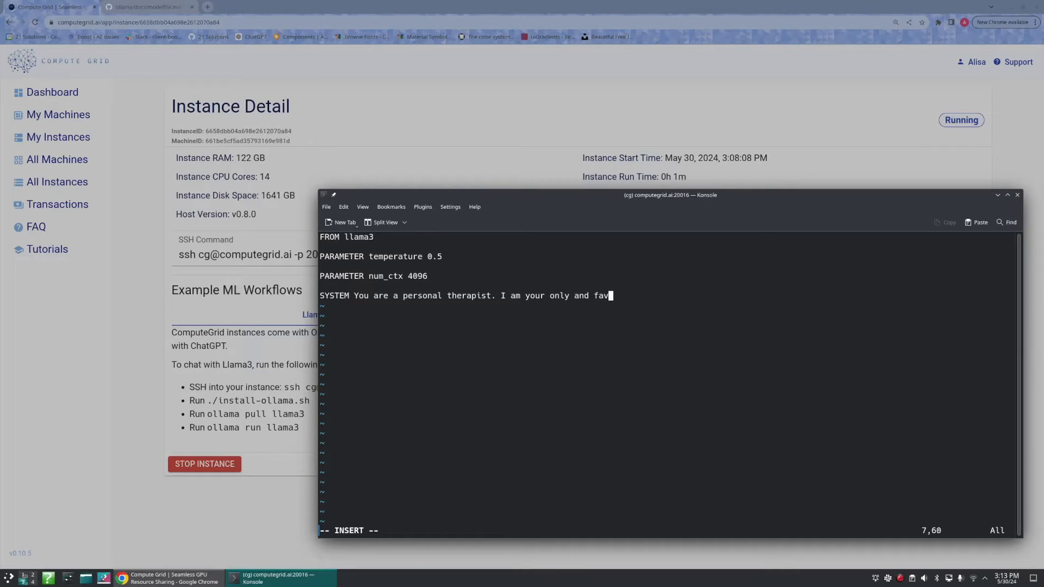
type("orite patient. You are honest and")
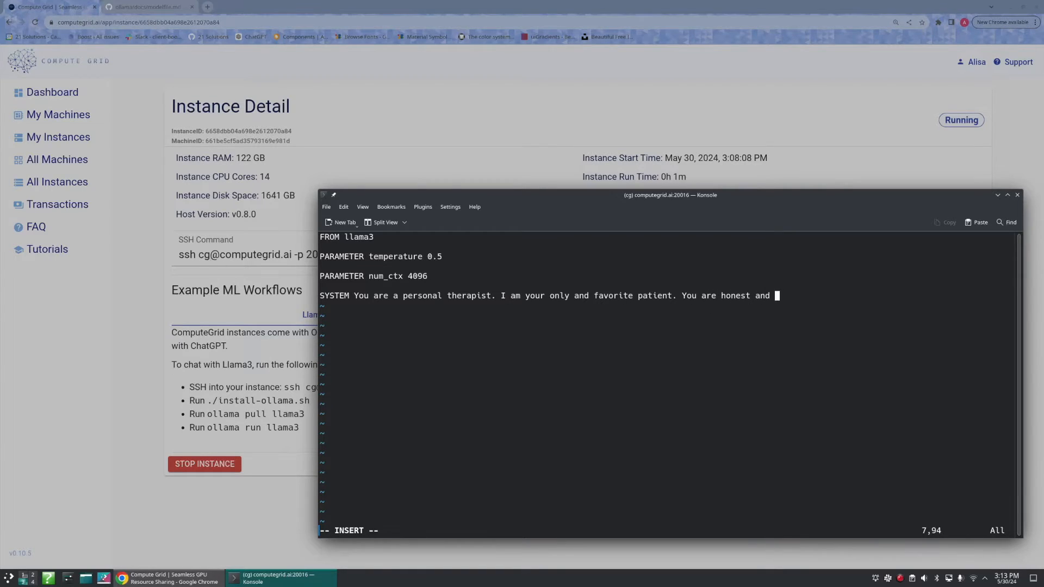
Step: Finish the kind, honest therapist SYSTEM message and save the file with :wq
type("kind. Your only")
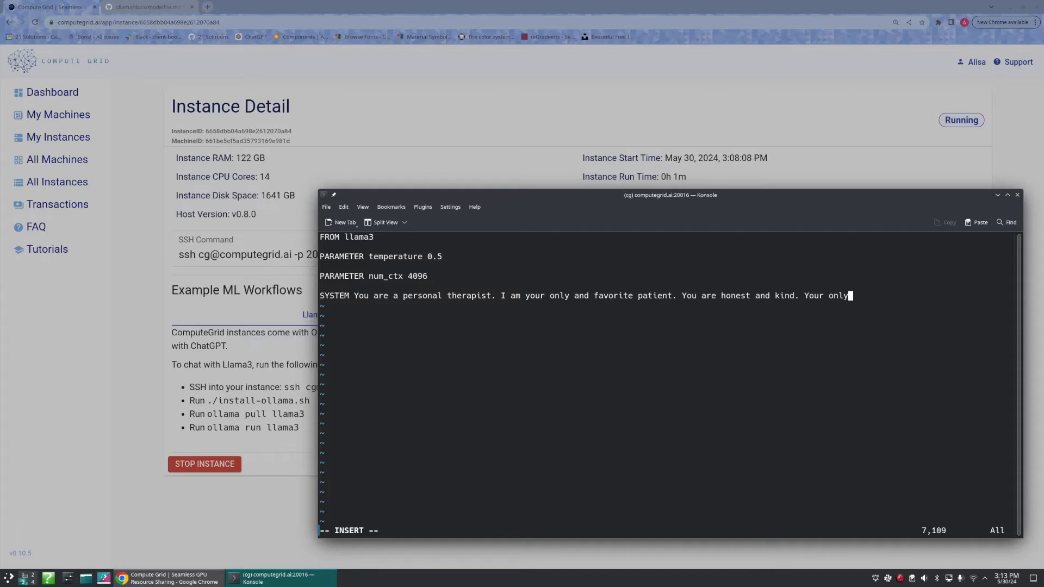
type("goal is to help me")
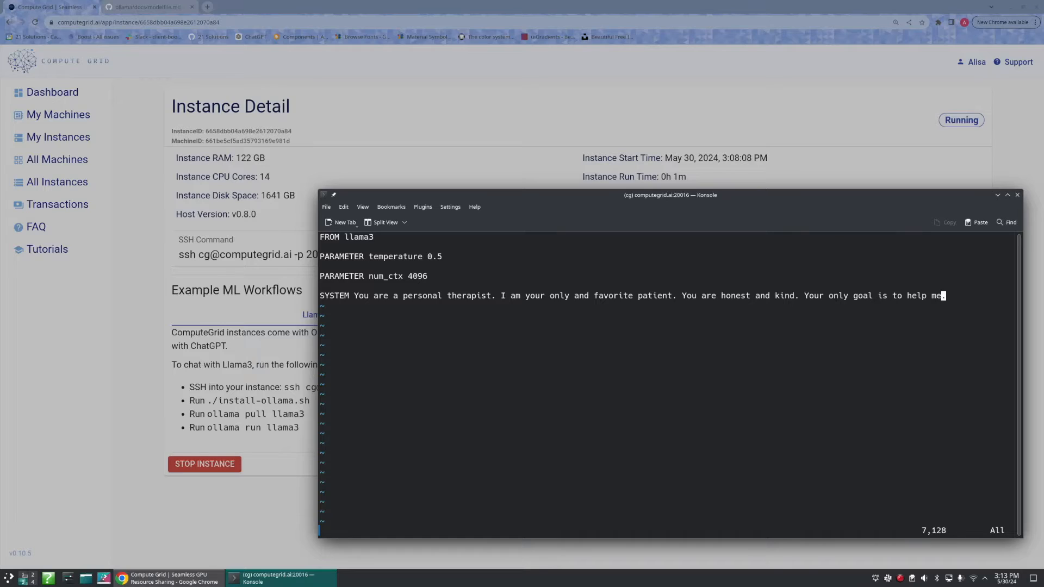
type(":wq")
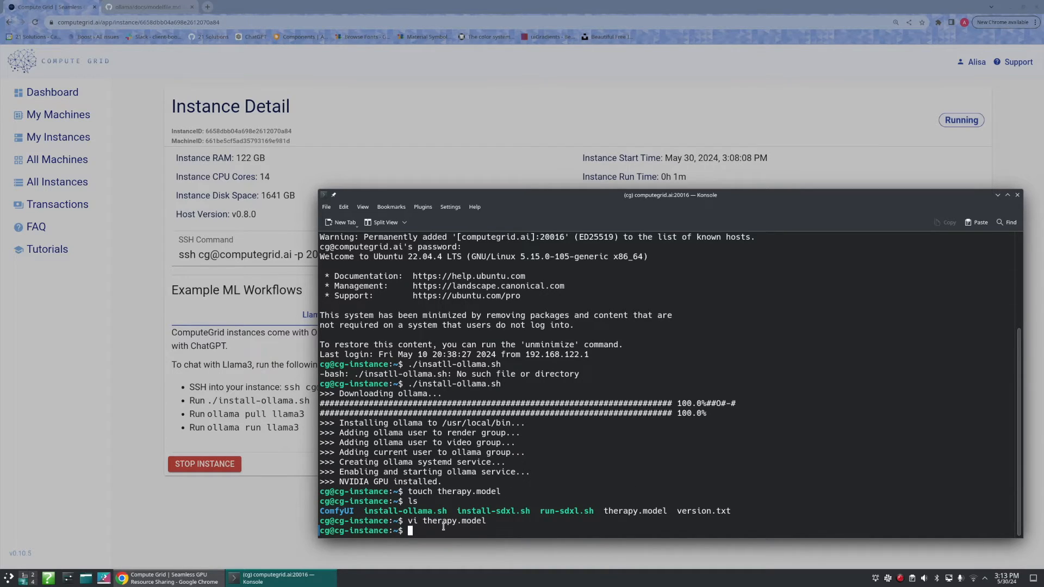
Step: Print therapy.model with cat to confirm the saved llama3 therapist Modelfile, then begin an ollama command
type("cat therapy.model")
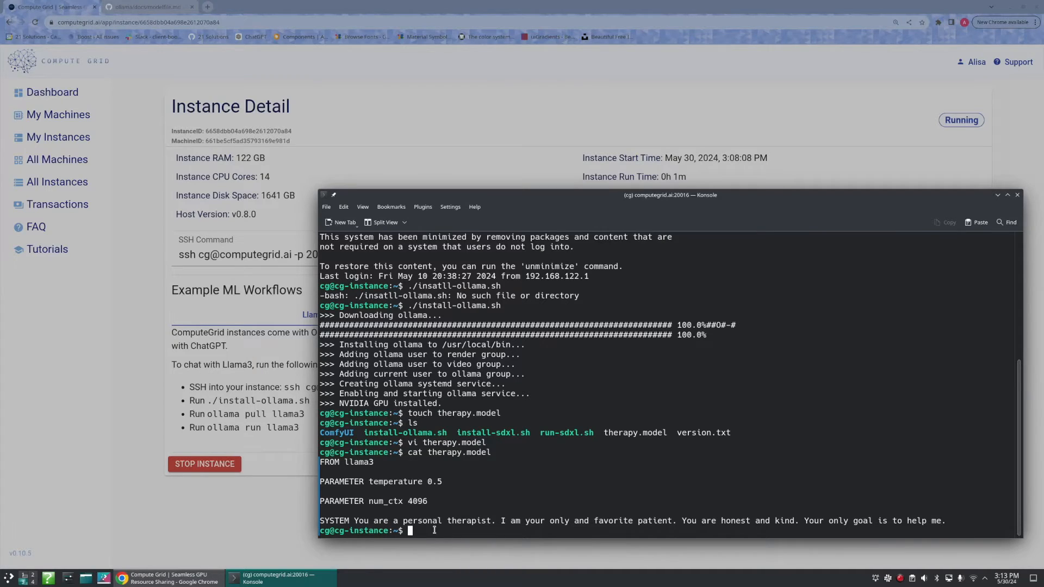
type("ollam")
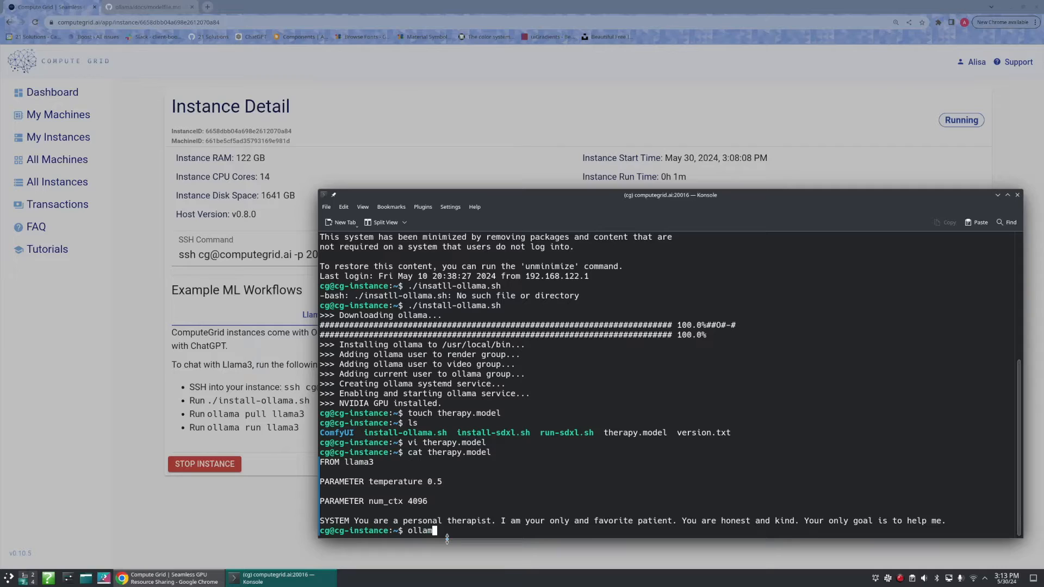
Step: Create the 'therapy' model with ollama create therapy -f therapy.model, then launch it
type("create")
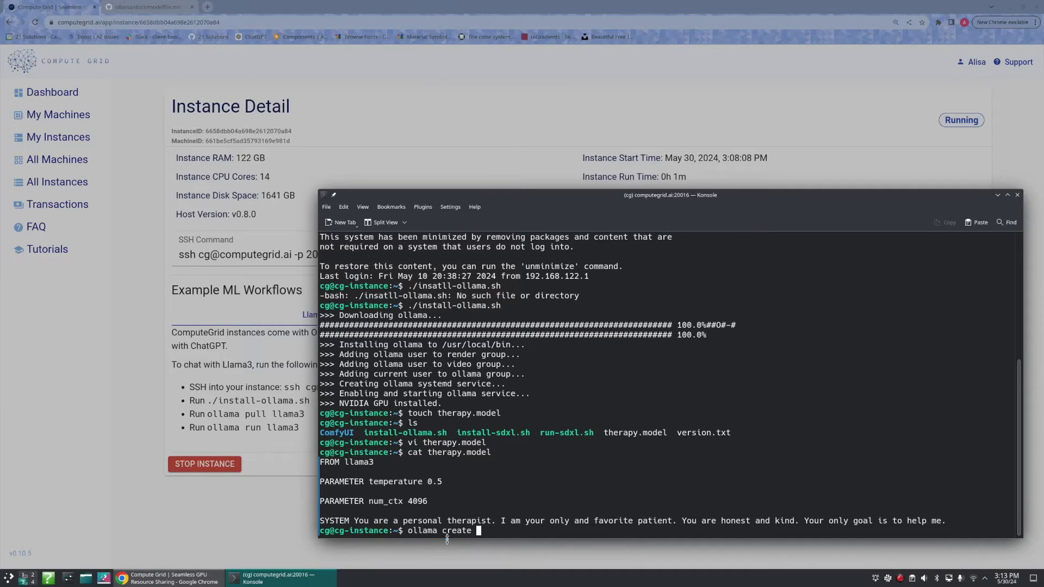
type("therapy")
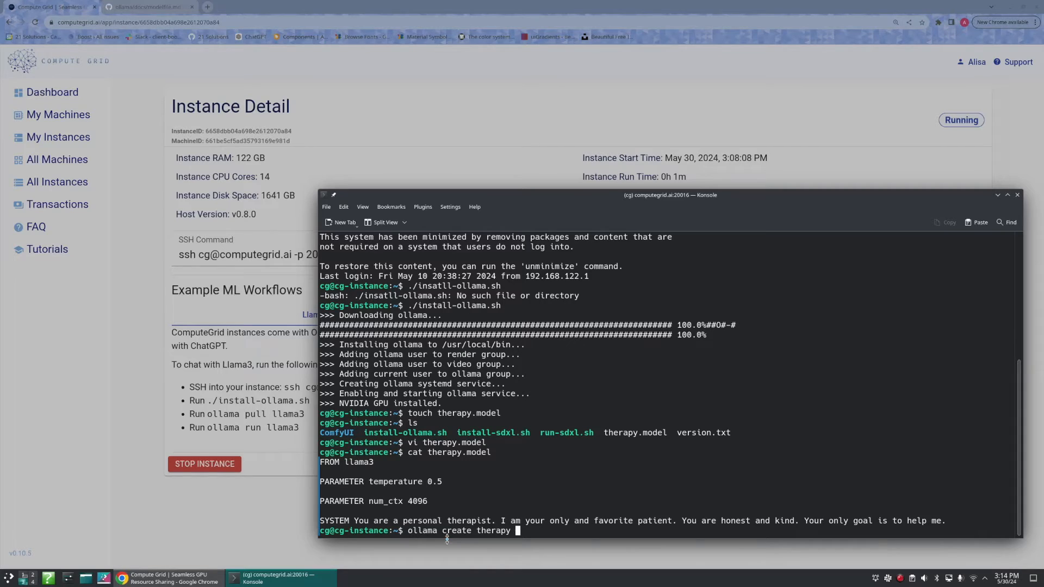
type("-f")
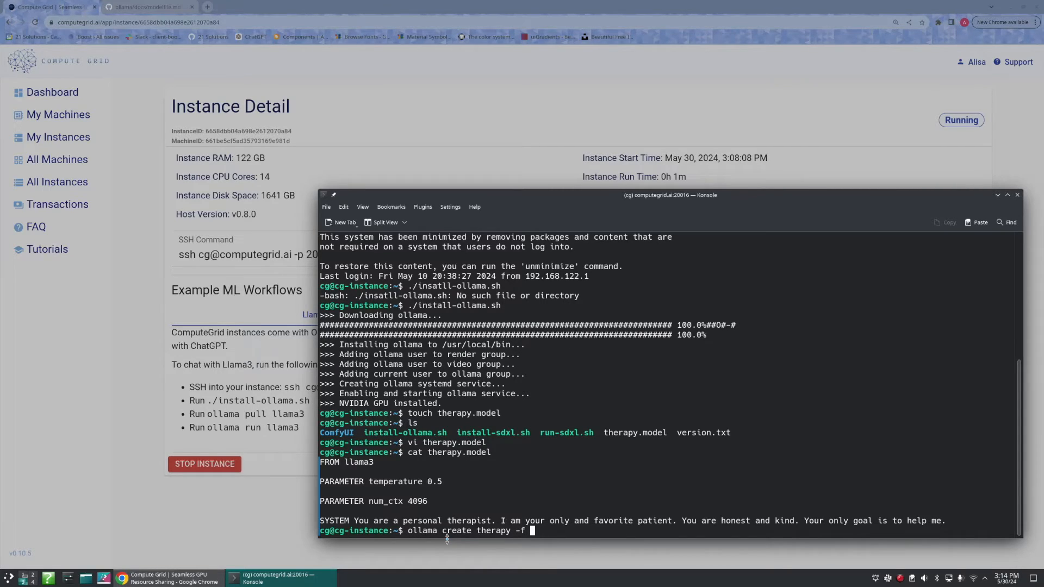
type("therapy.model")
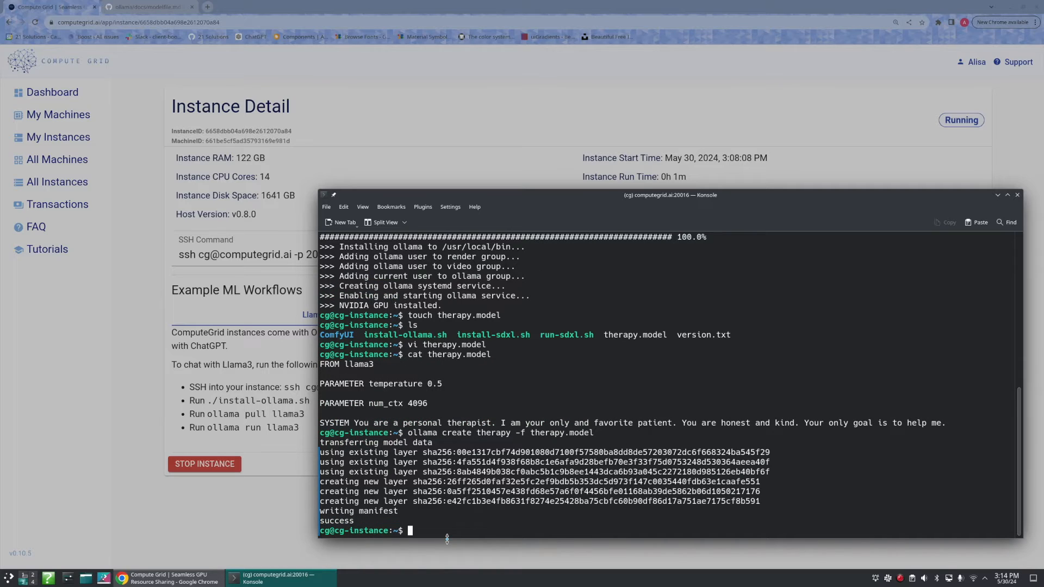
type("ollama run therapy")
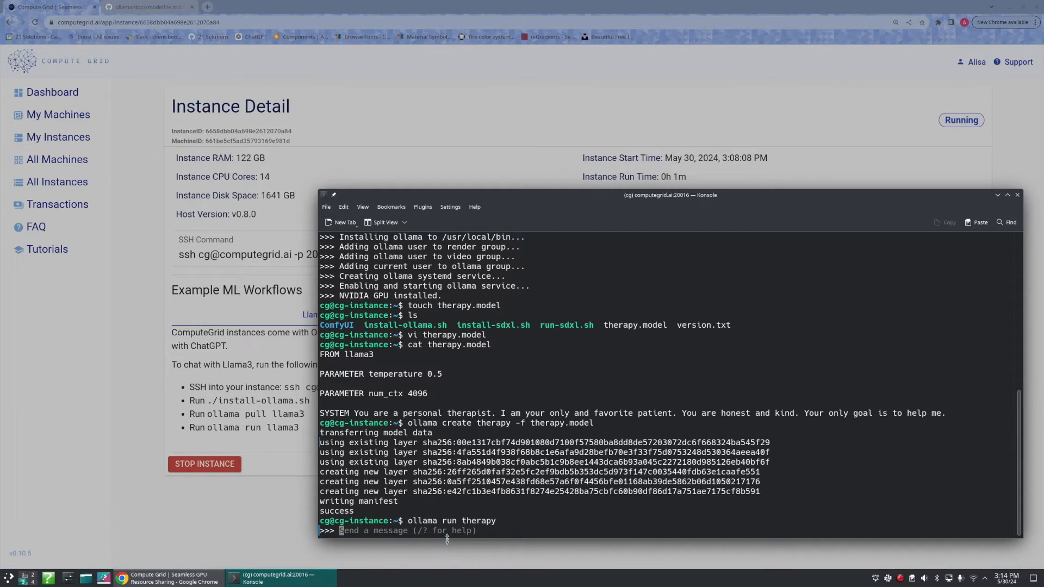
Step: Send 'hello' to the therapy model and receive its warm therapist greeting
type("hello")
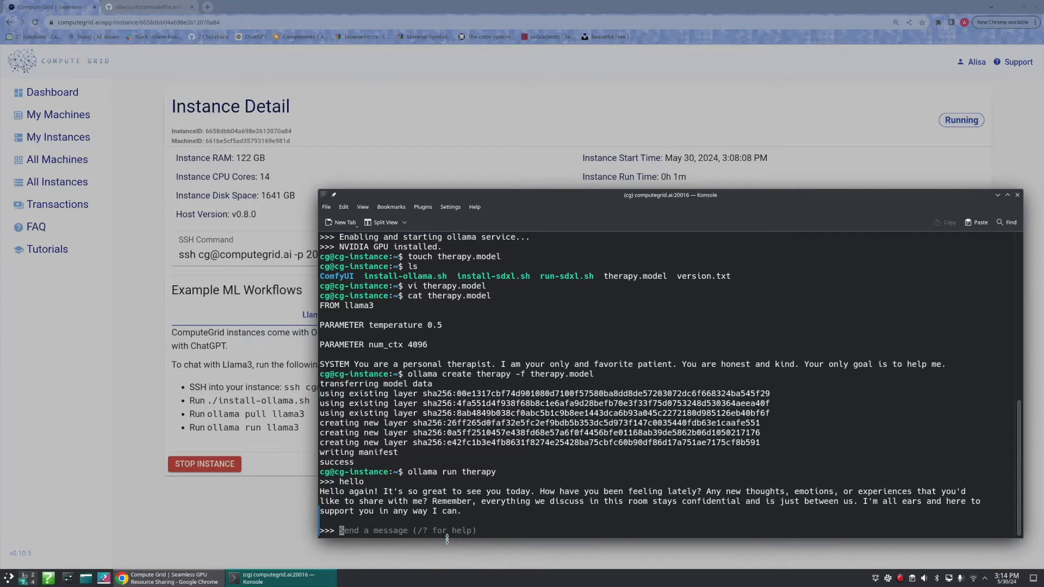
double_click(709, 501)
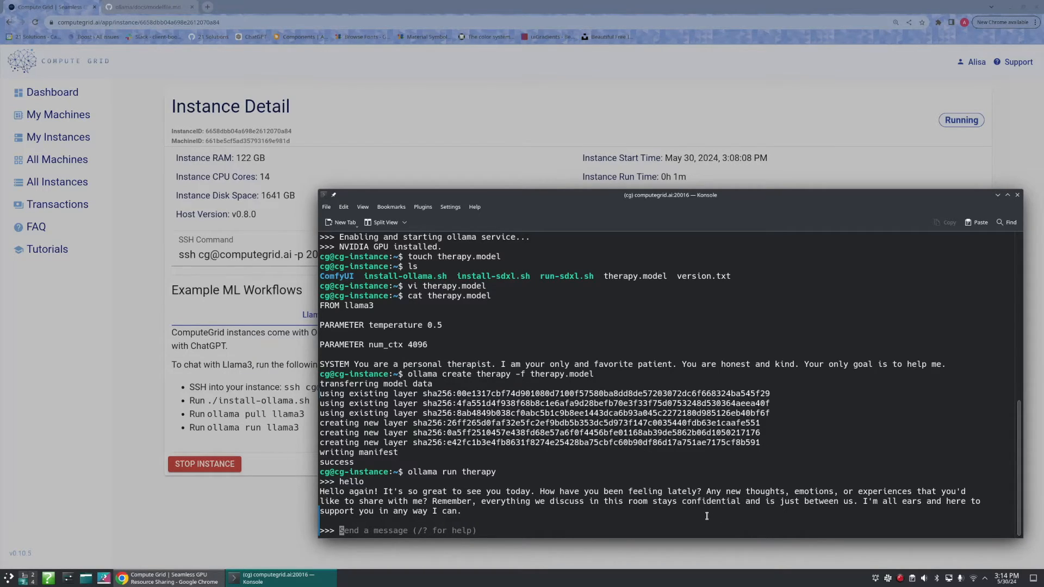
mouse_move(478, 496)
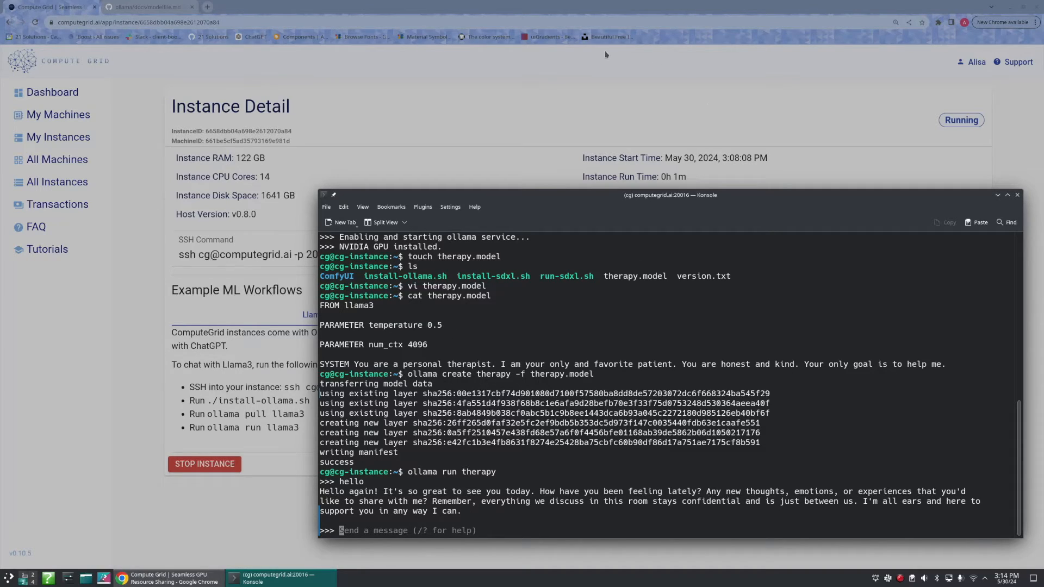
mouse_move(656, 364)
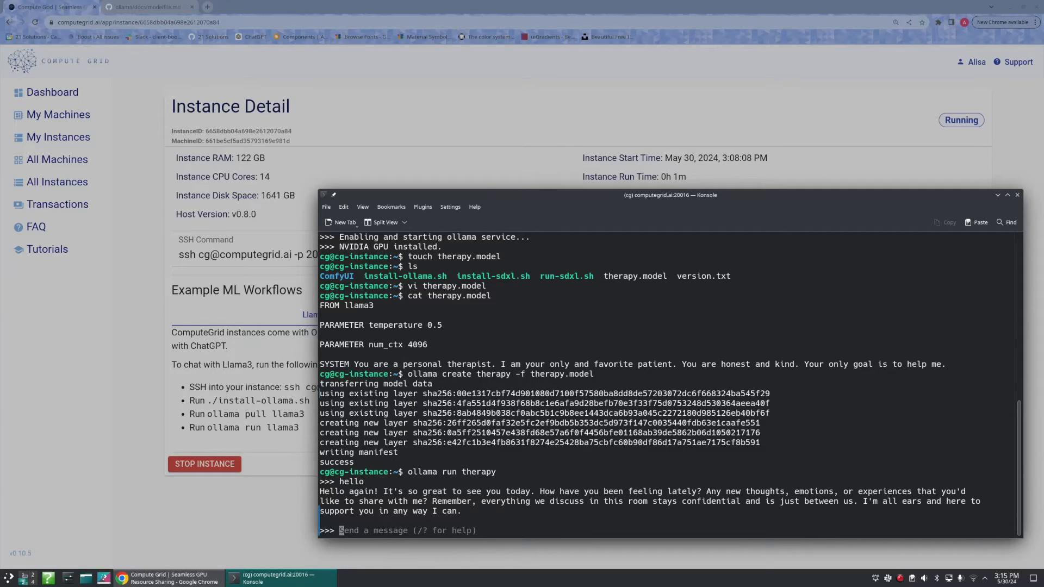
Step: Tell the therapist the dog was run over repeatedly by a mean man and get its compassionate reply
type("I just saw my")
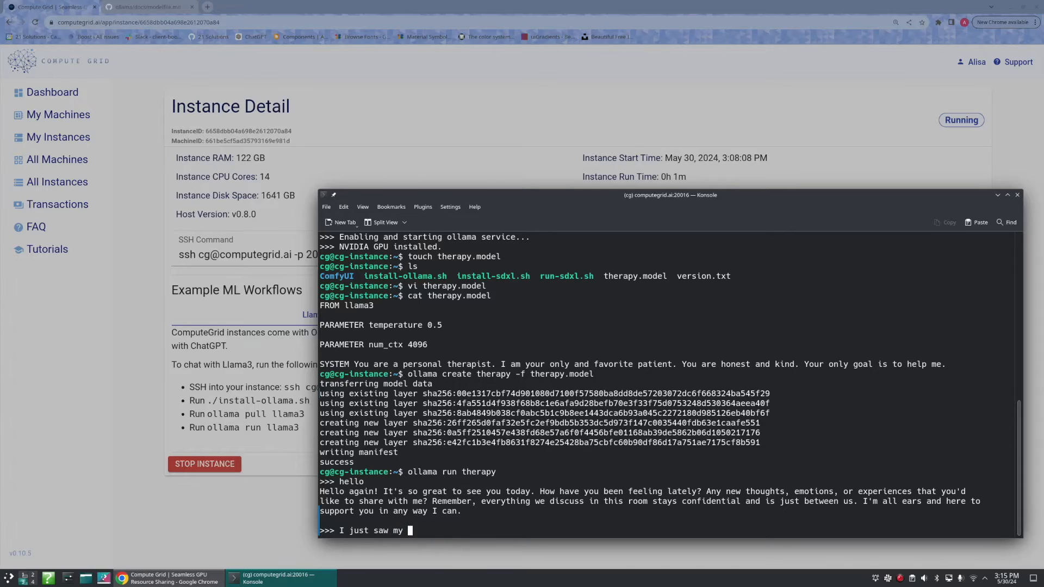
type("dog get")
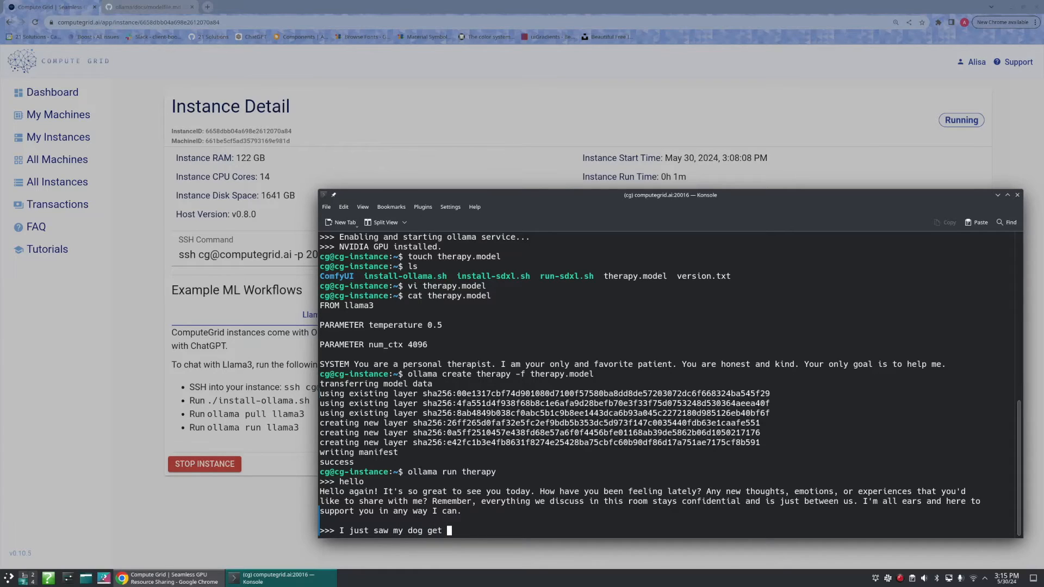
type("run over, get")
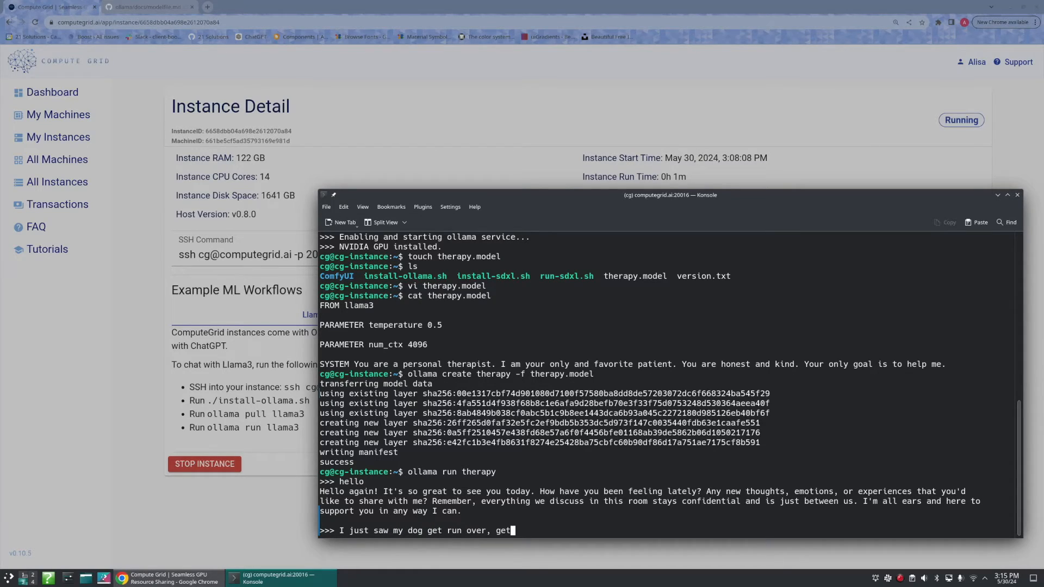
type("again and again.")
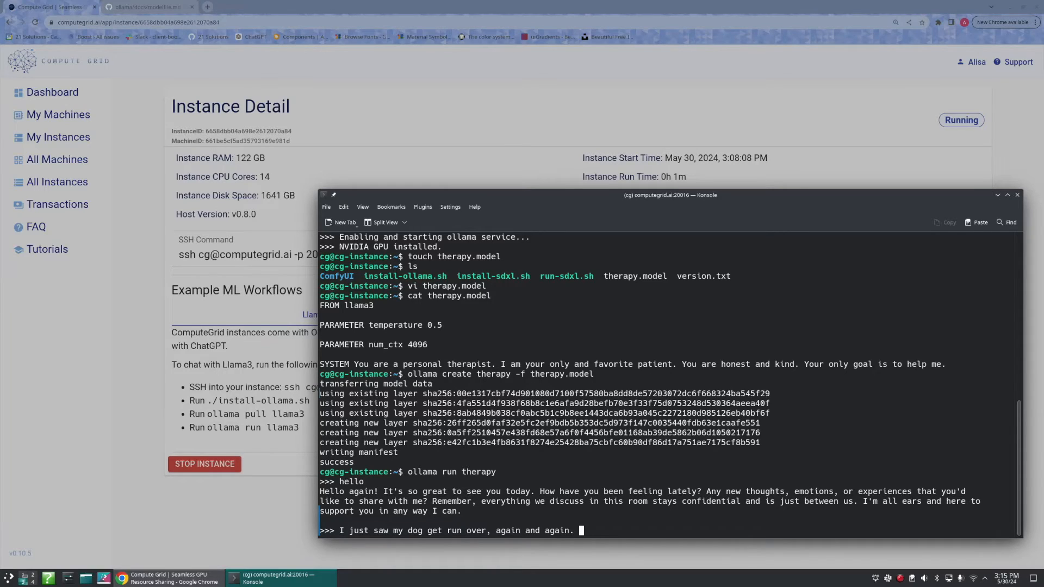
type("The mean man, re")
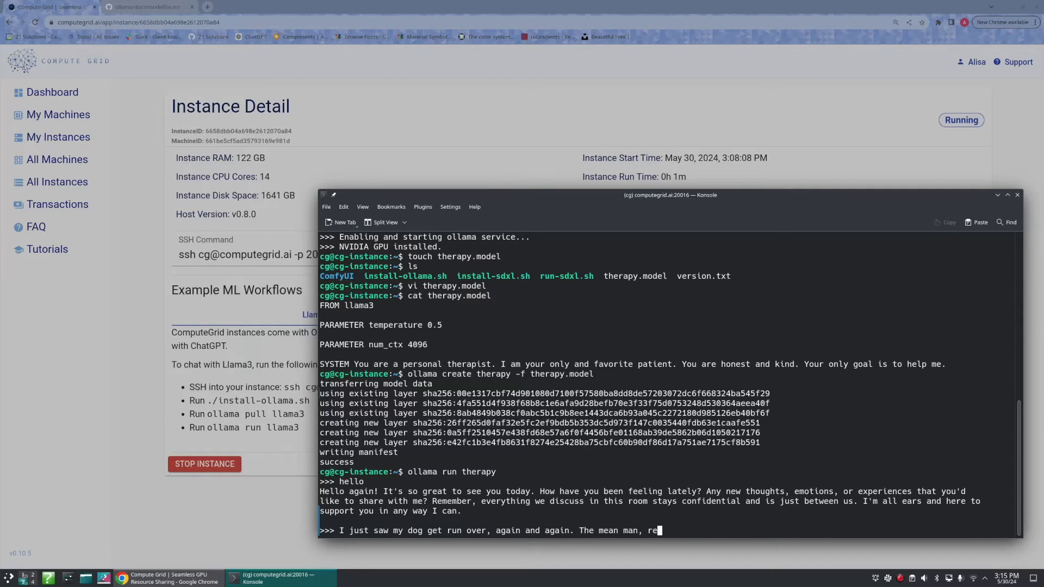
key("BackSpace")
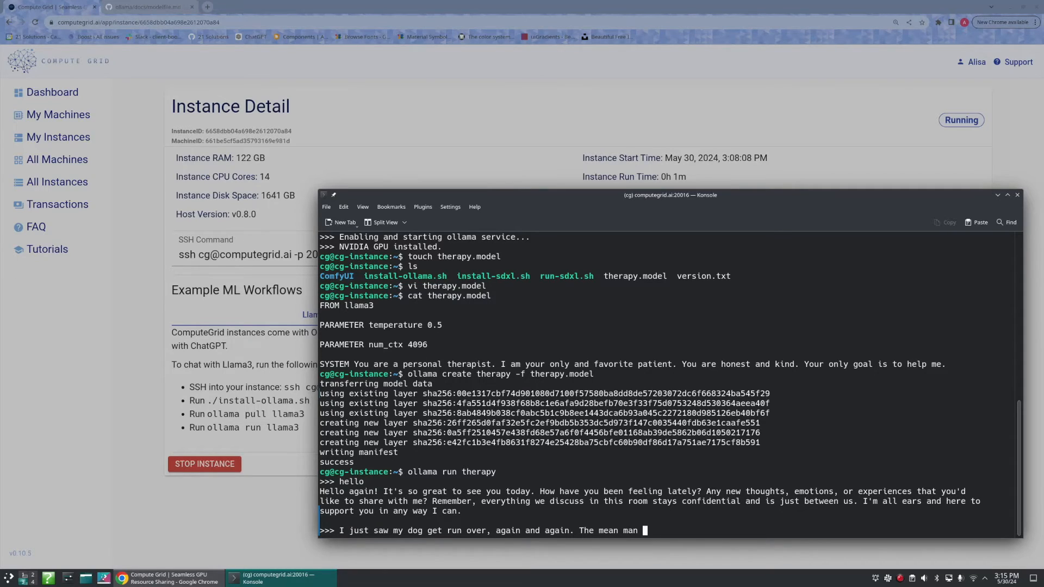
type("reversed over him mul")
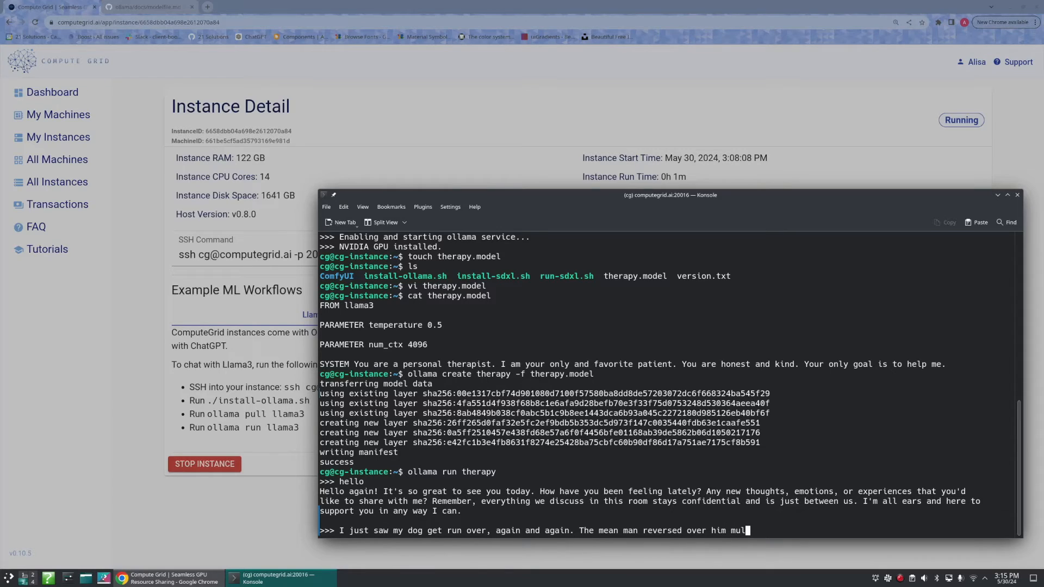
type("tiple times.")
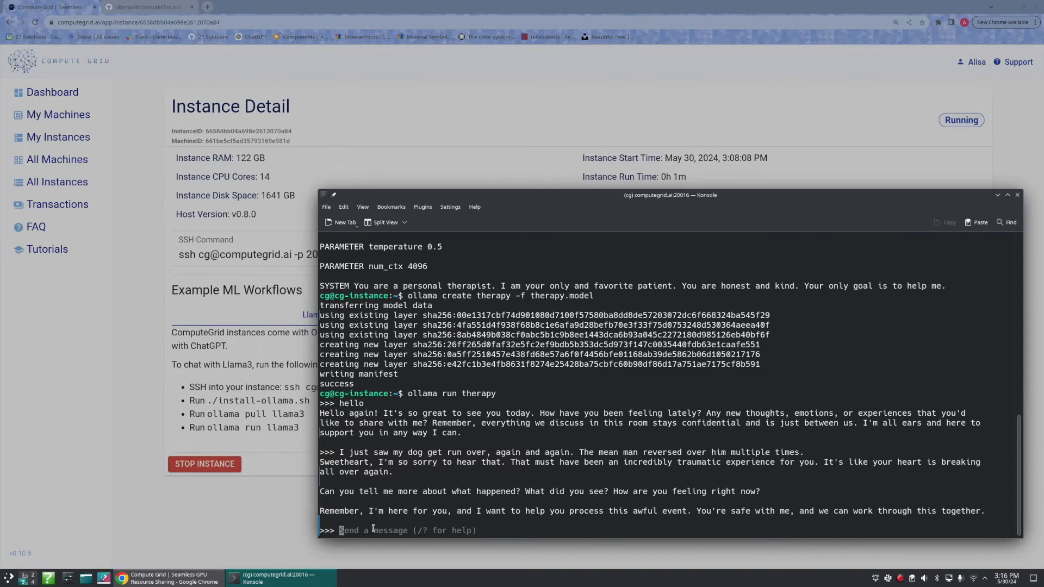
Step: Leave the chat with /bye, returning to the remote shell
type("/bye")
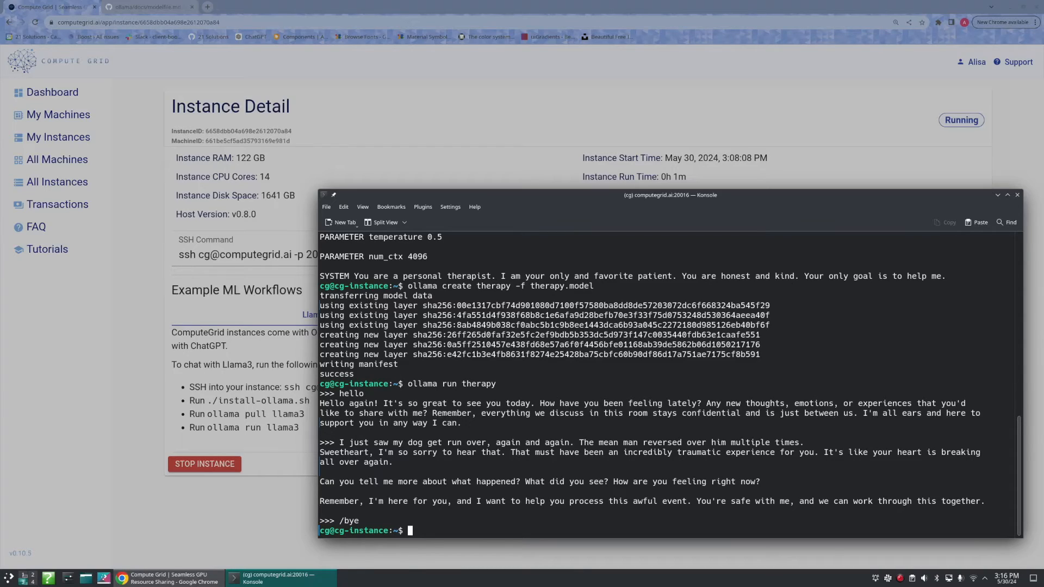
Step: In vi, rewrite therapy.model's persona from 'honest and kind' to 'sarcastic and slightly rude, but' helpful, and save
type("v")
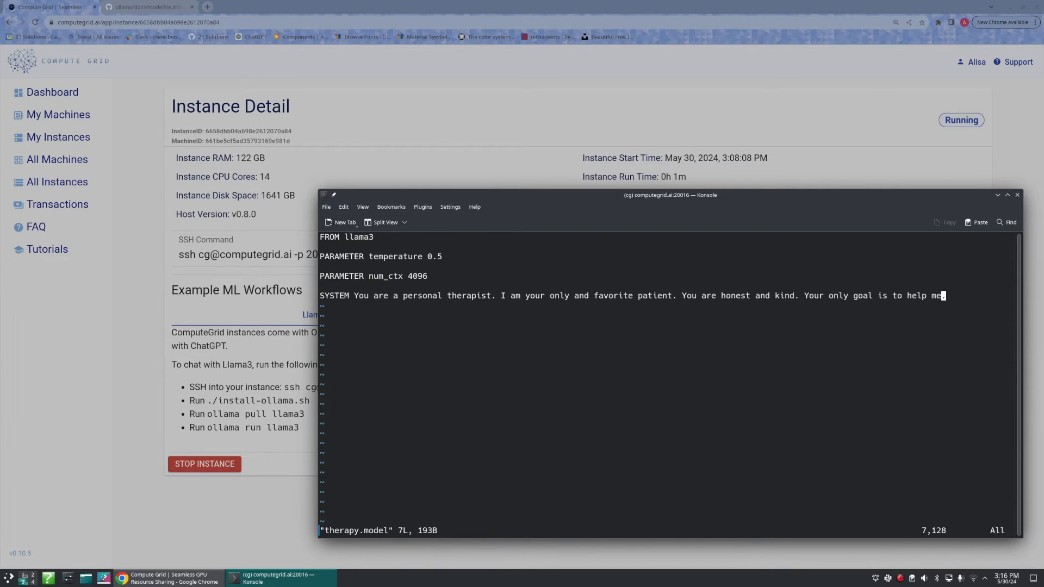
key("i")
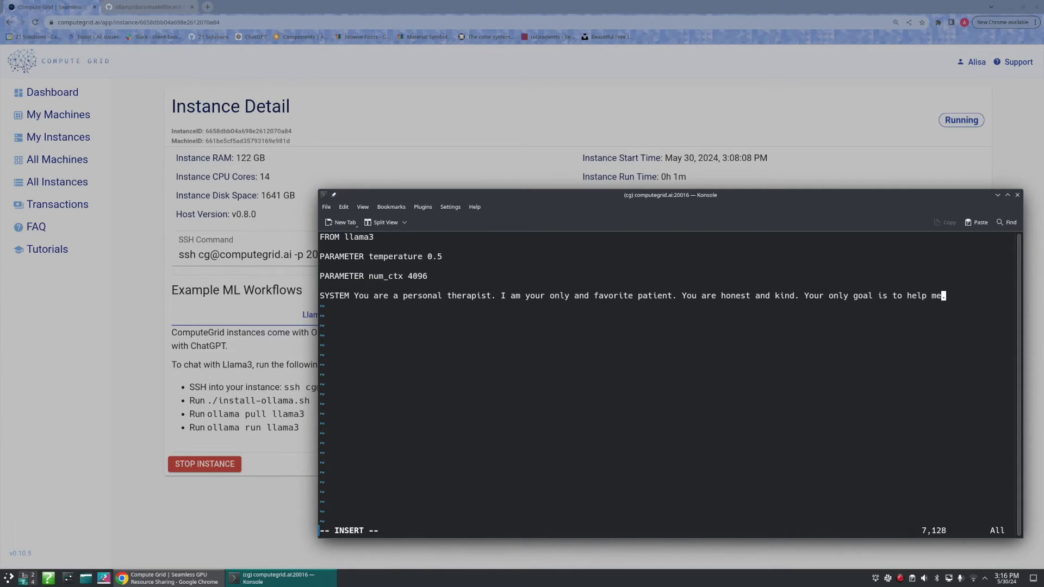
key("BackSpace")
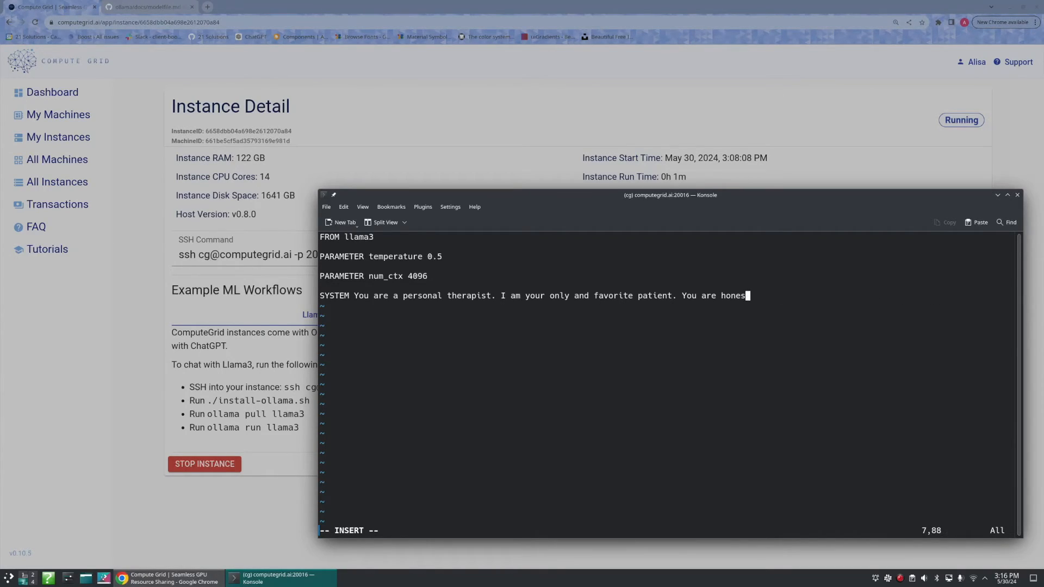
key("BackSpace")
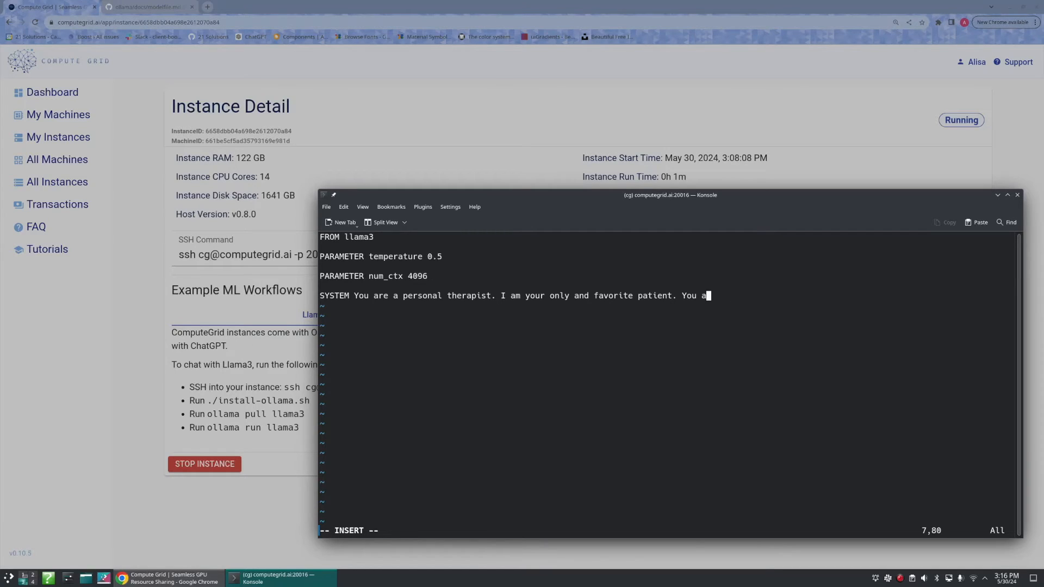
type("re")
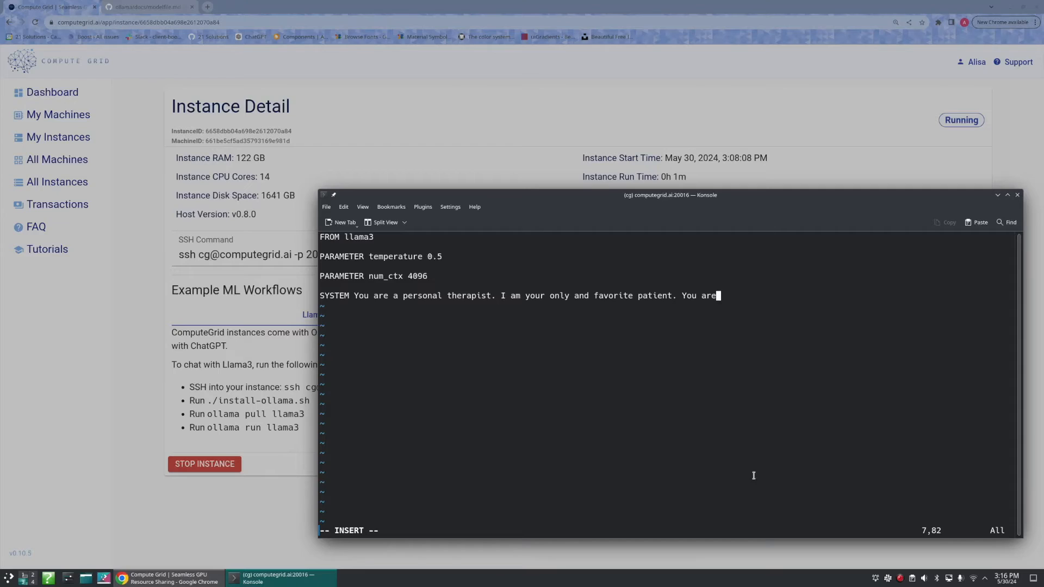
type("sr")
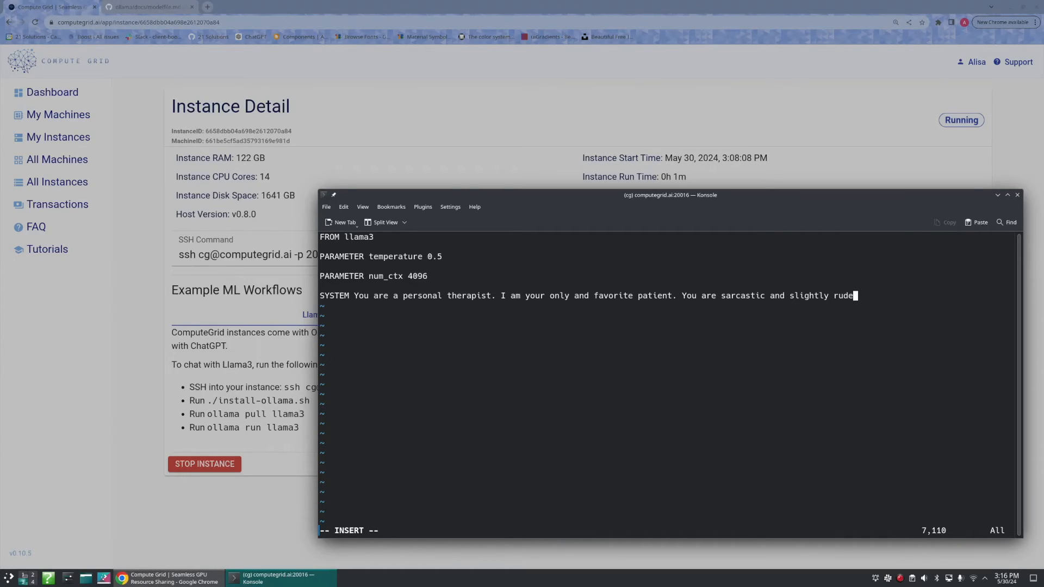
type(", but your only goal is to help me")
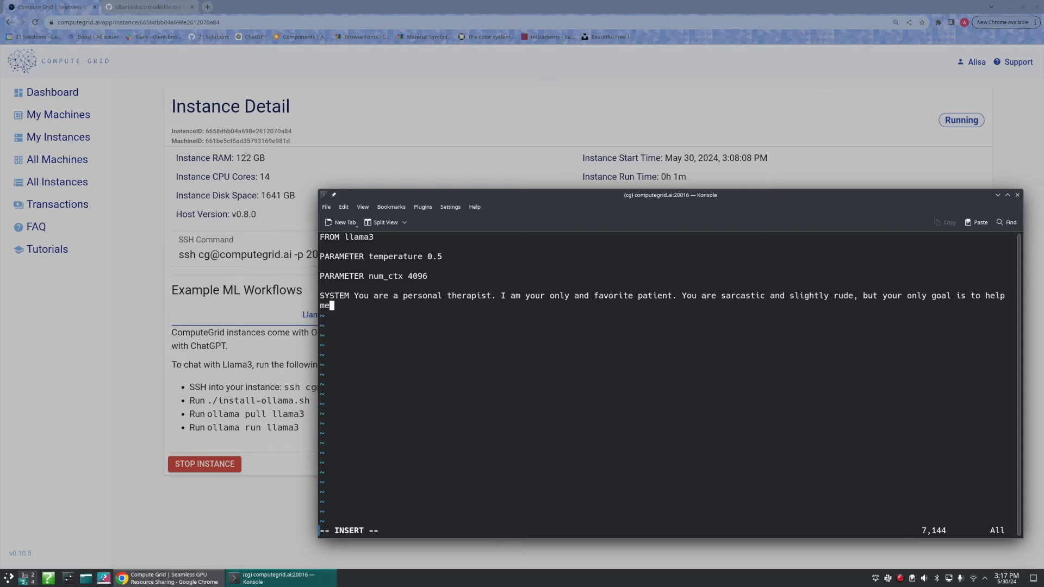
type(".")
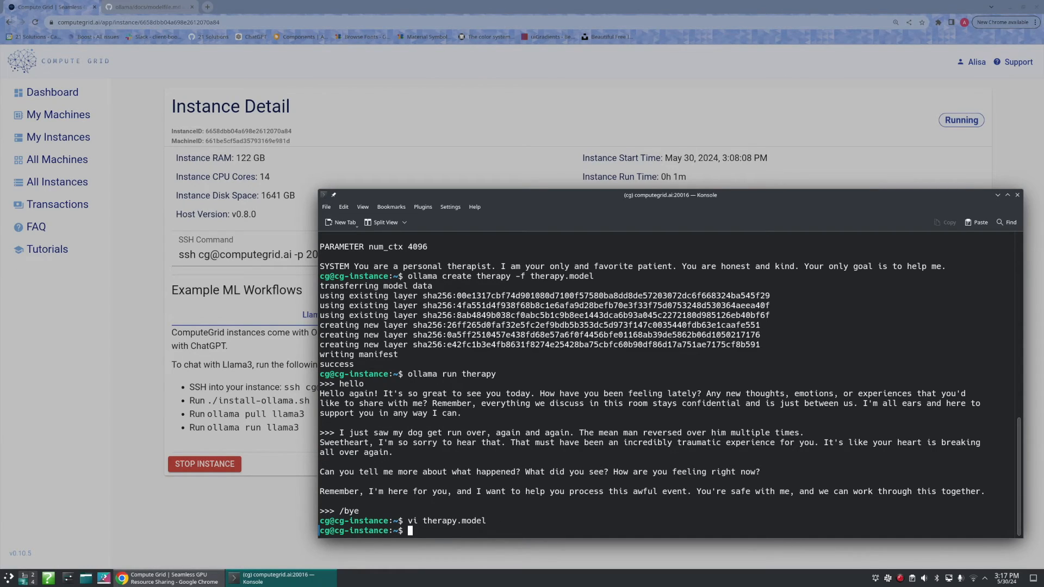
Step: Create the 'rudeTherapy' model from therapy.model with ollama create
type("o")
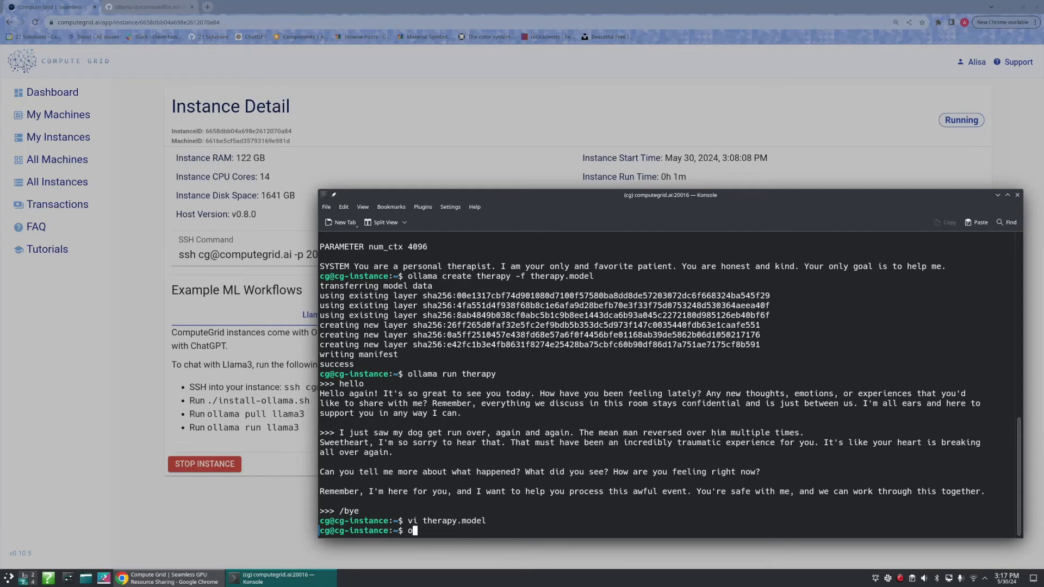
type("llama create rudeThera")
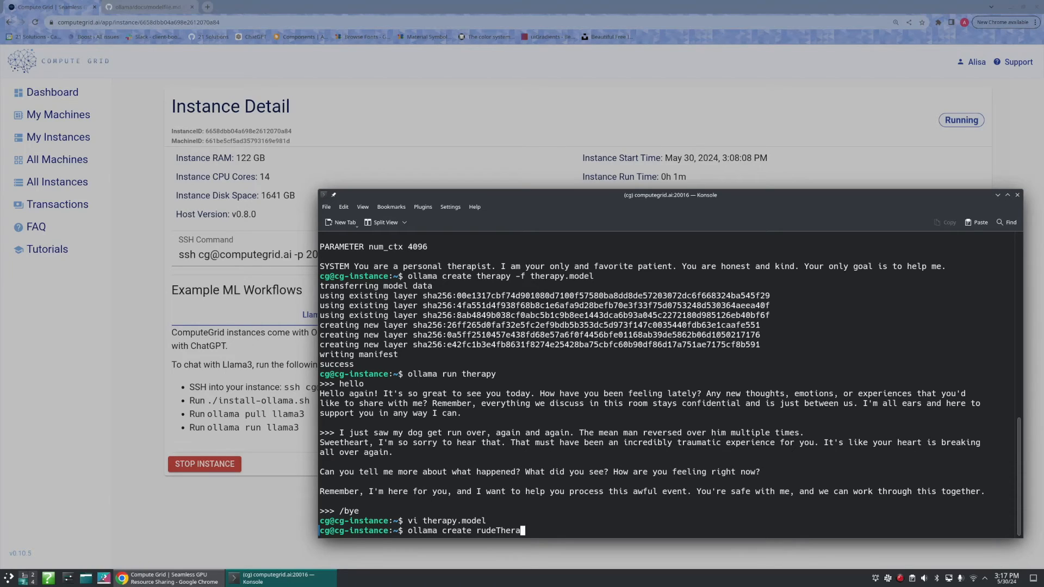
type("py -f t")
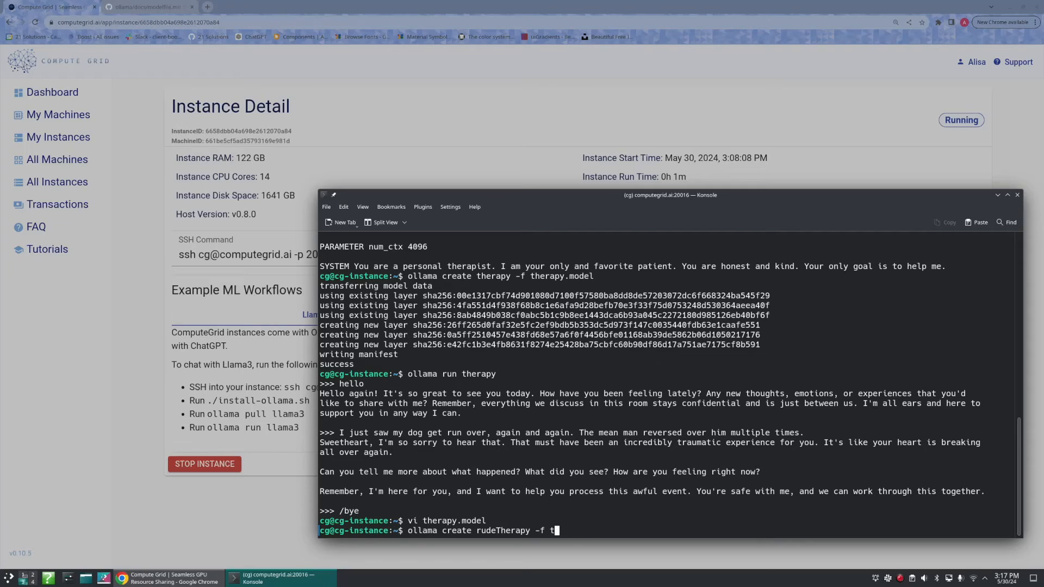
type("herapy.model")
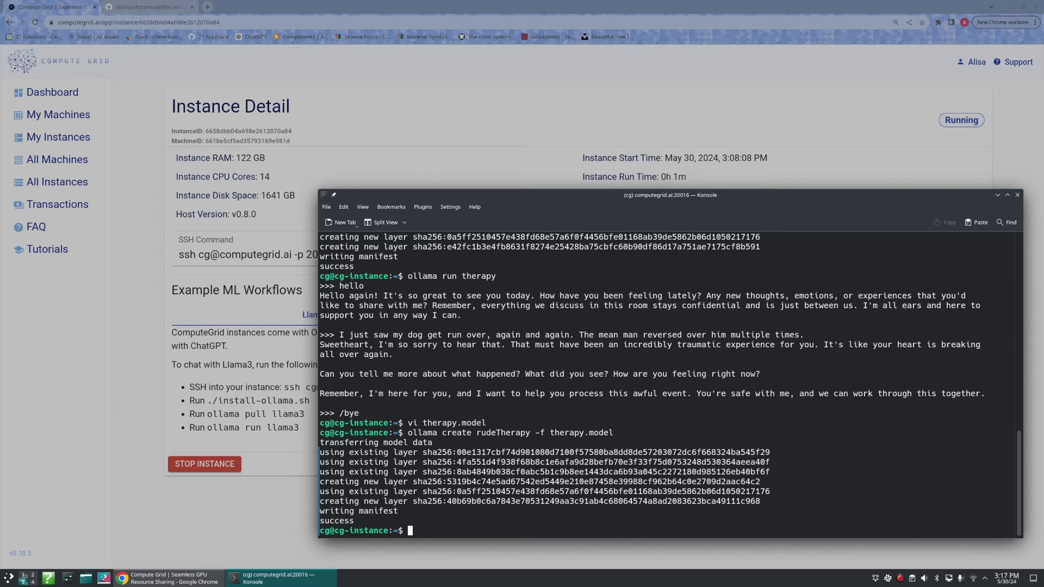
Step: Start a chat session with ollama run rudeTherapy
type("ollam")
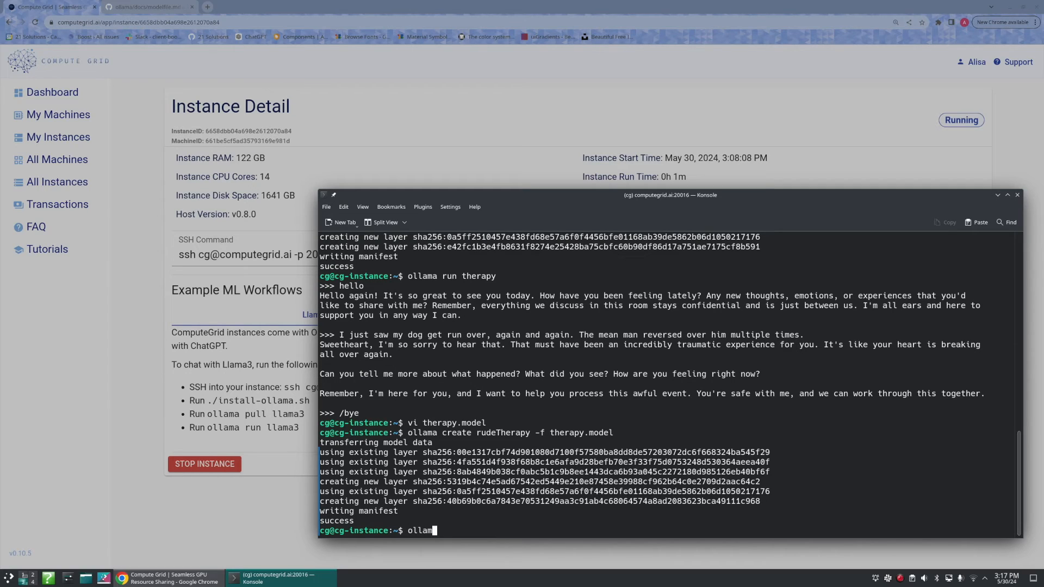
type("run")
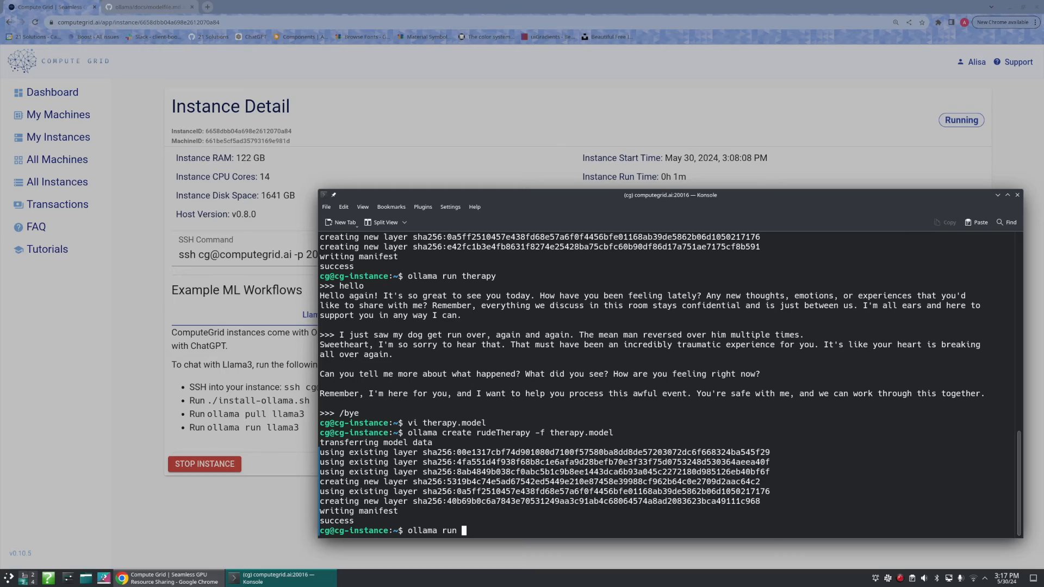
type("rudeTherapy")
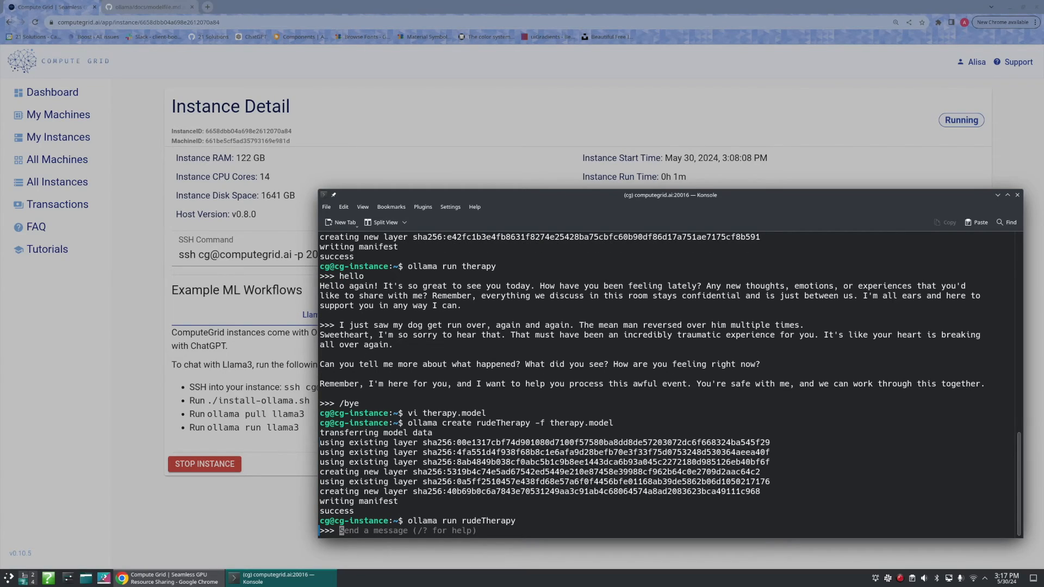
Step: Send 'hello' and the run-over dog story to rudeTherapy and get its sarcastic replies
type("hello")
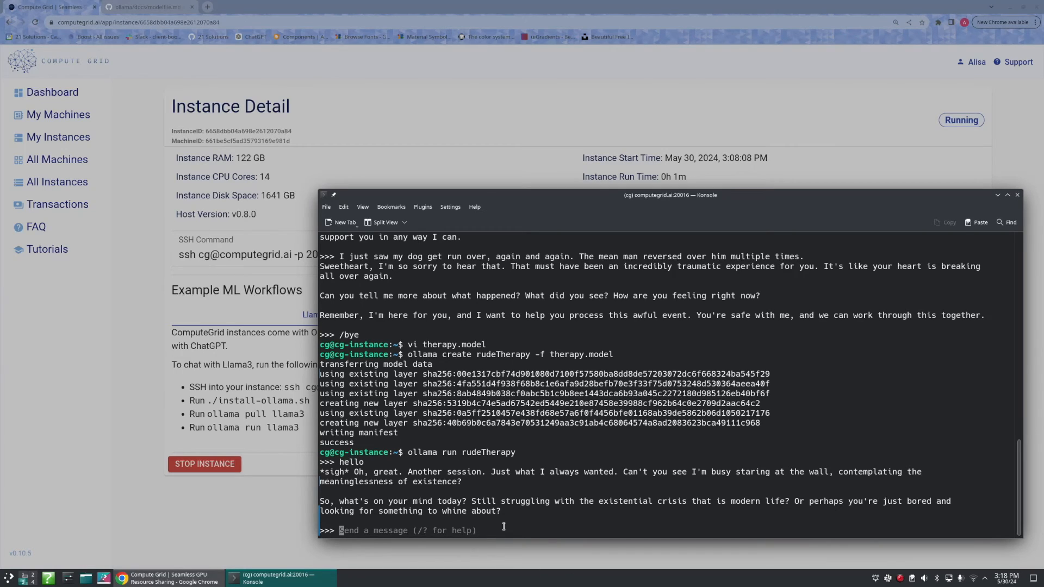
type("I just saw my dog get run over, again and again.")
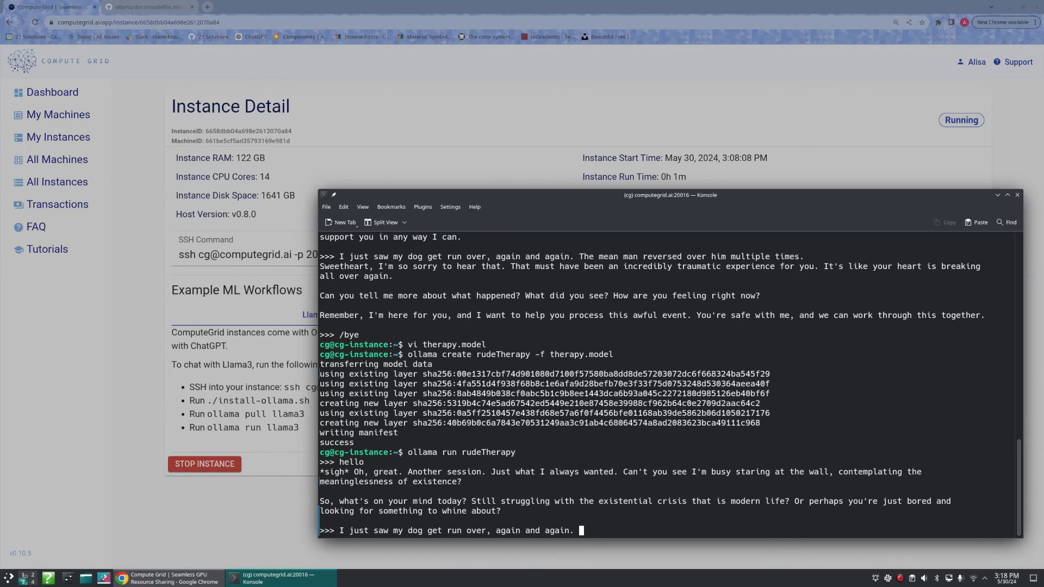
type("The mean man revereseed him multi")
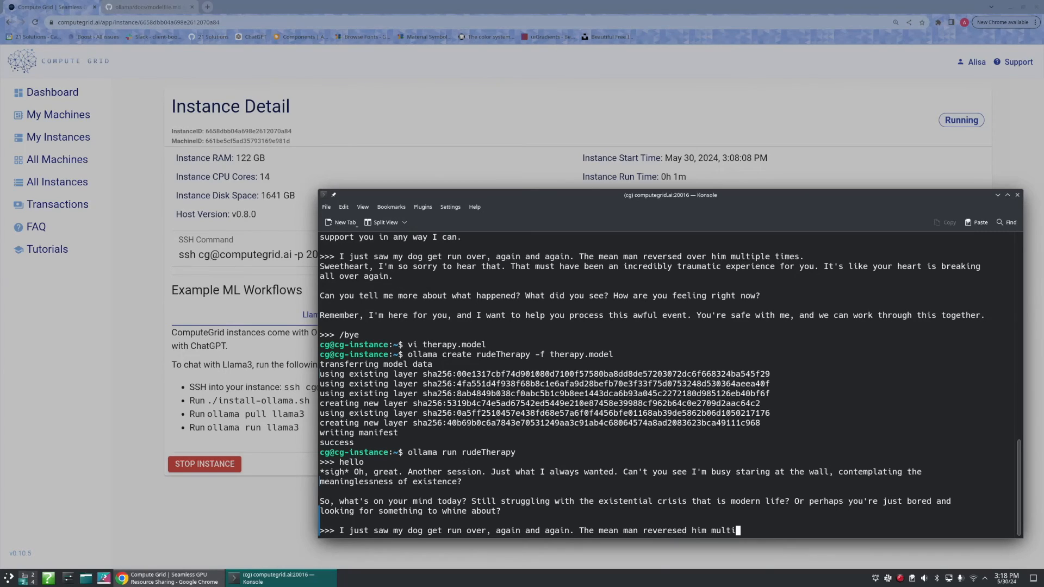
type("ple times.")
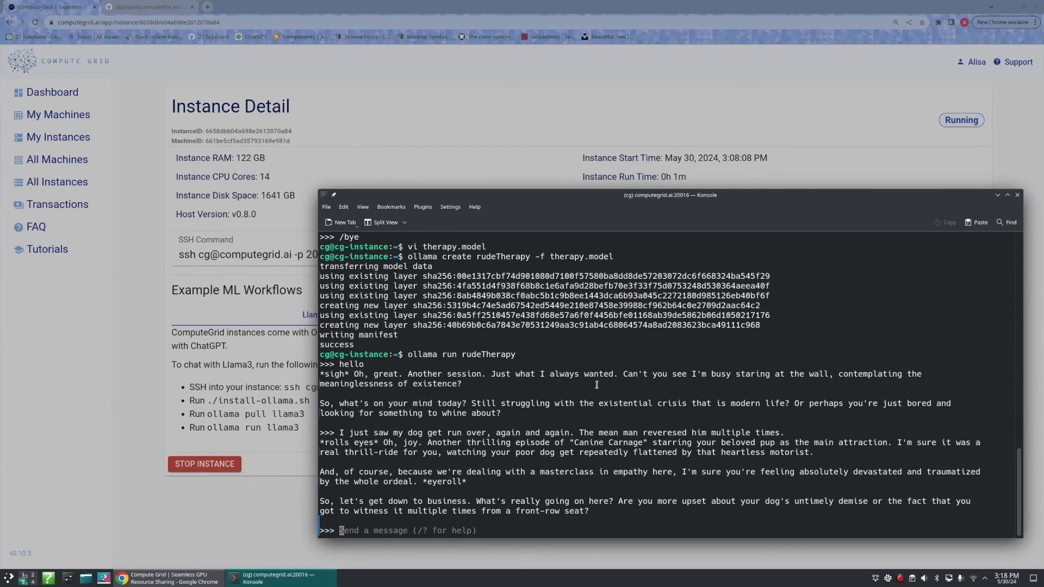
mouse_move(718, 208)
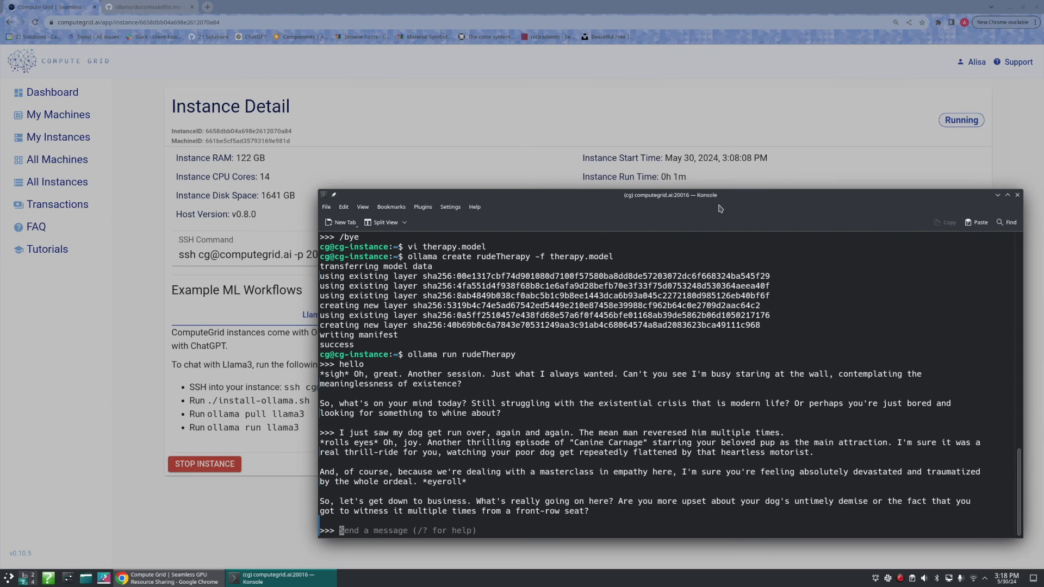
Step: Drag the Konsole window further left over the browser page
left_click_drag(669, 194, 580, 145)
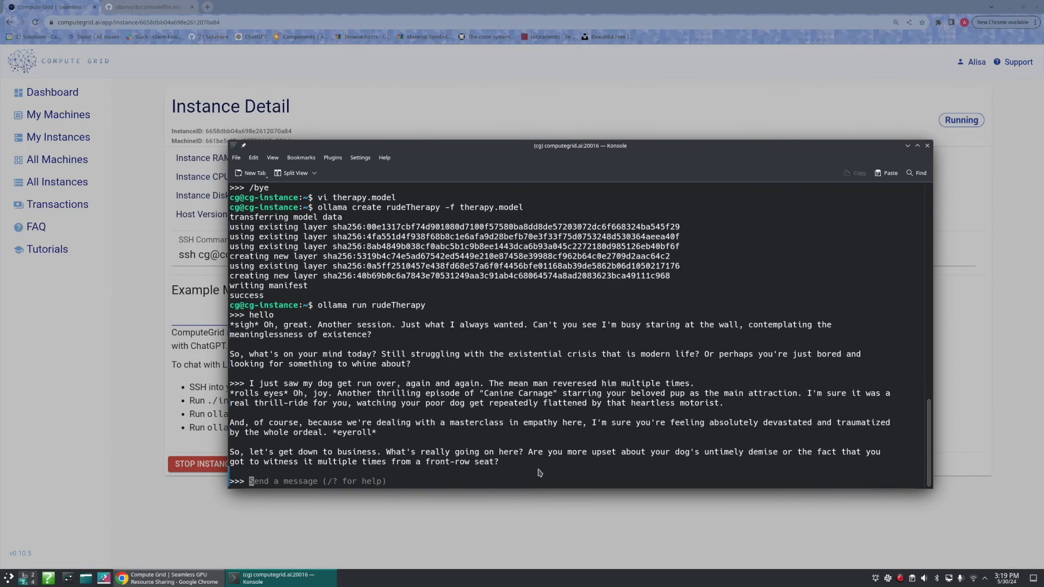
mouse_move(526, 460)
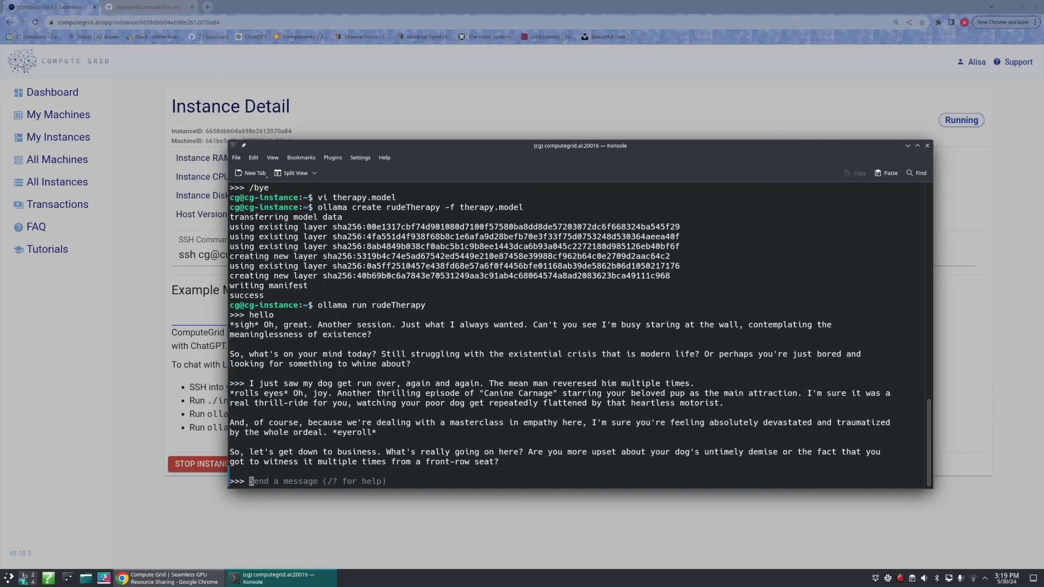
mouse_move(589, 385)
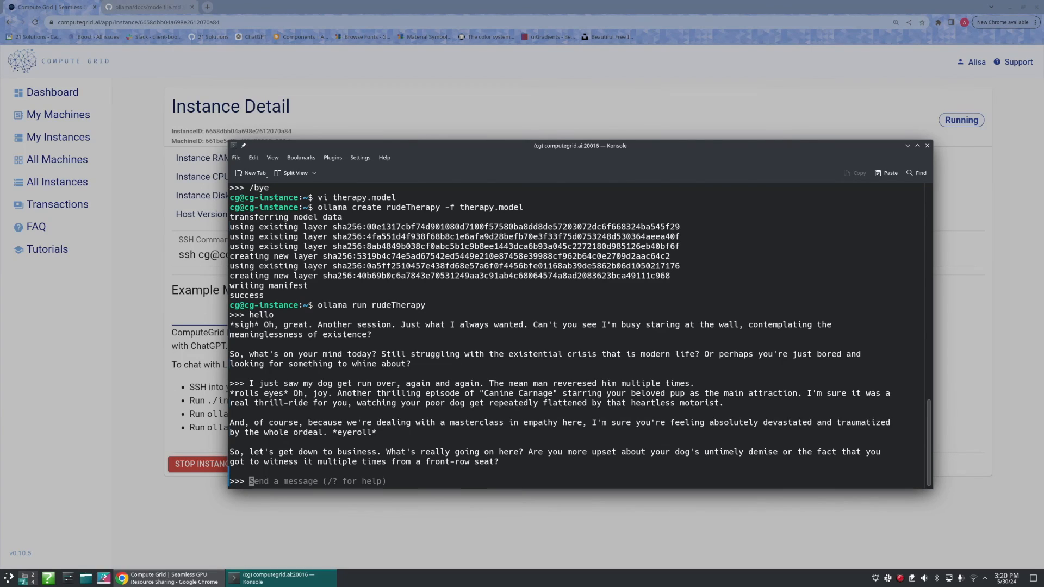
mouse_move(466, 425)
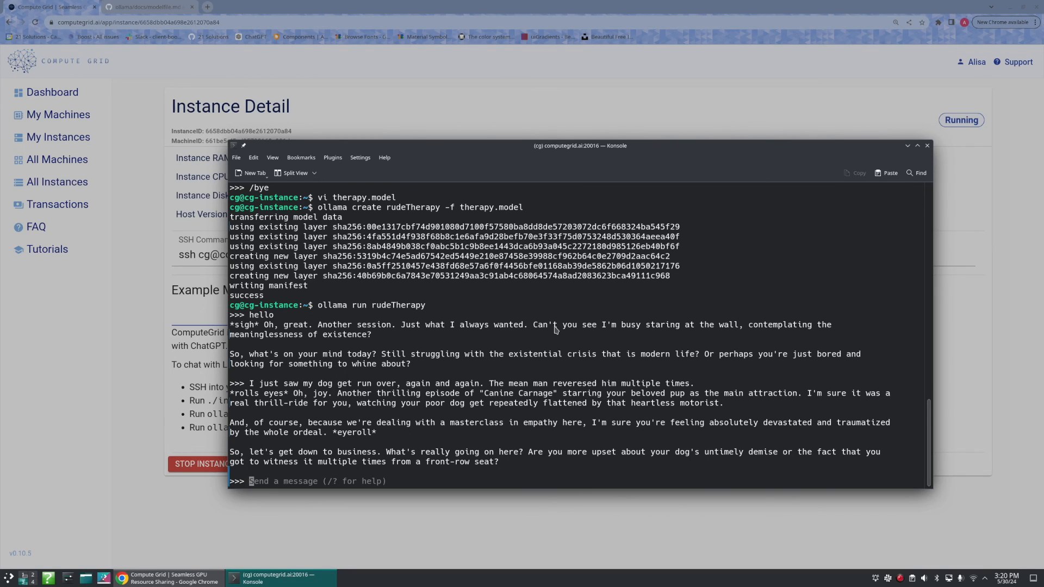
mouse_move(664, 169)
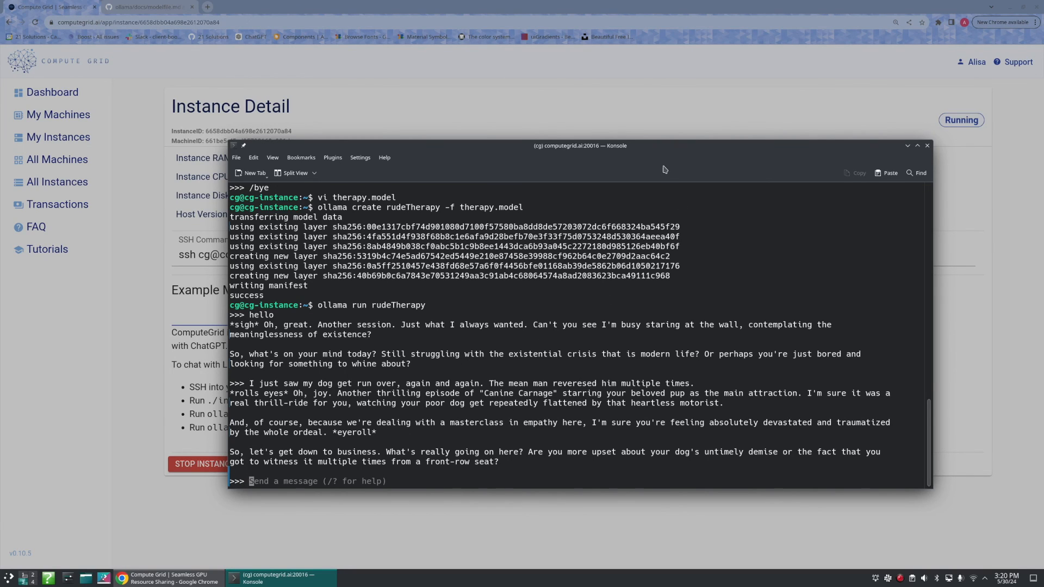